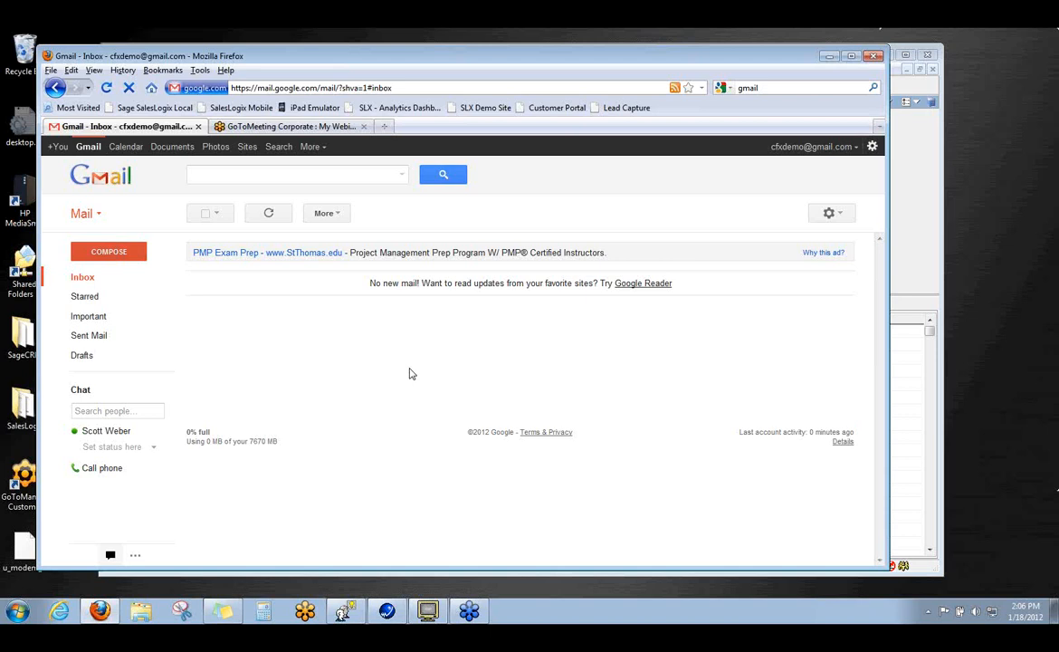
mouse_move(283, 325)
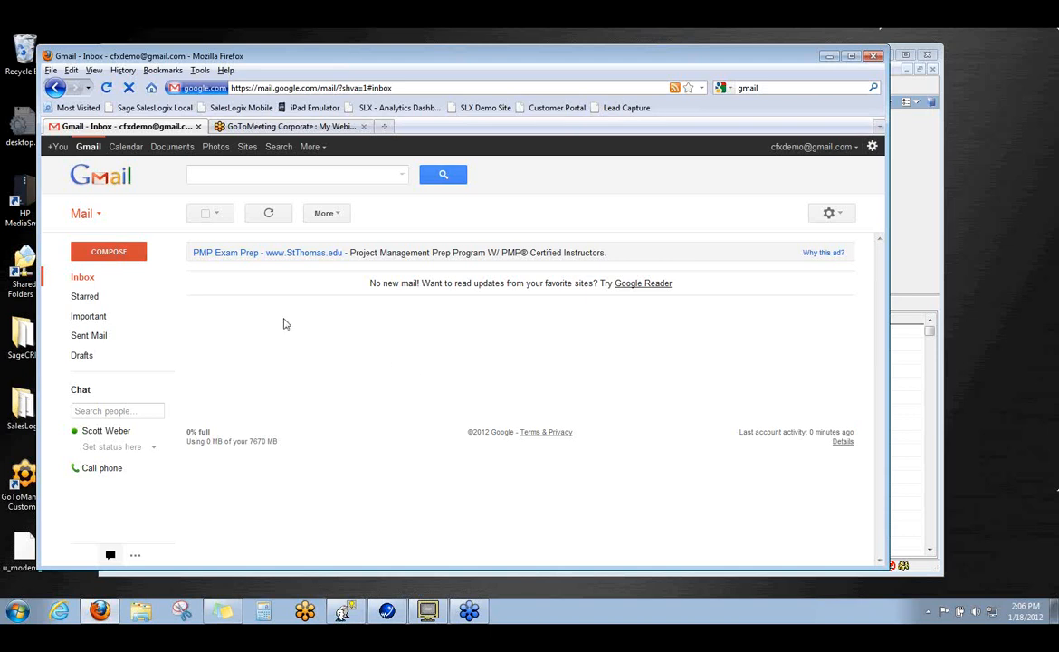
Start a new Gmail message addressed to the demo contact.
left_click(108, 250)
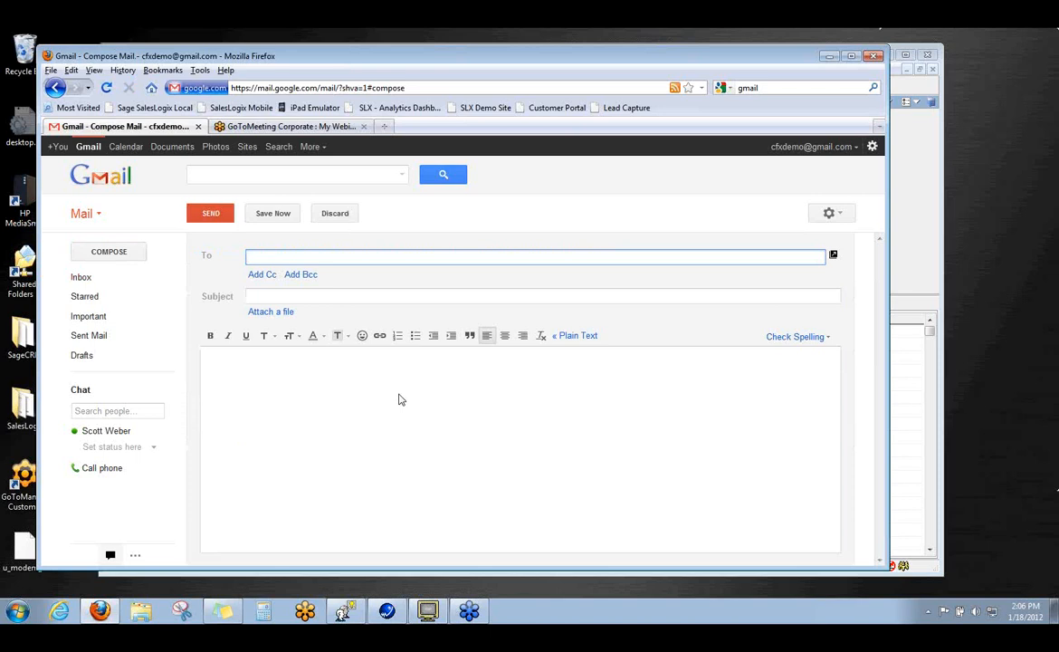
type("c")
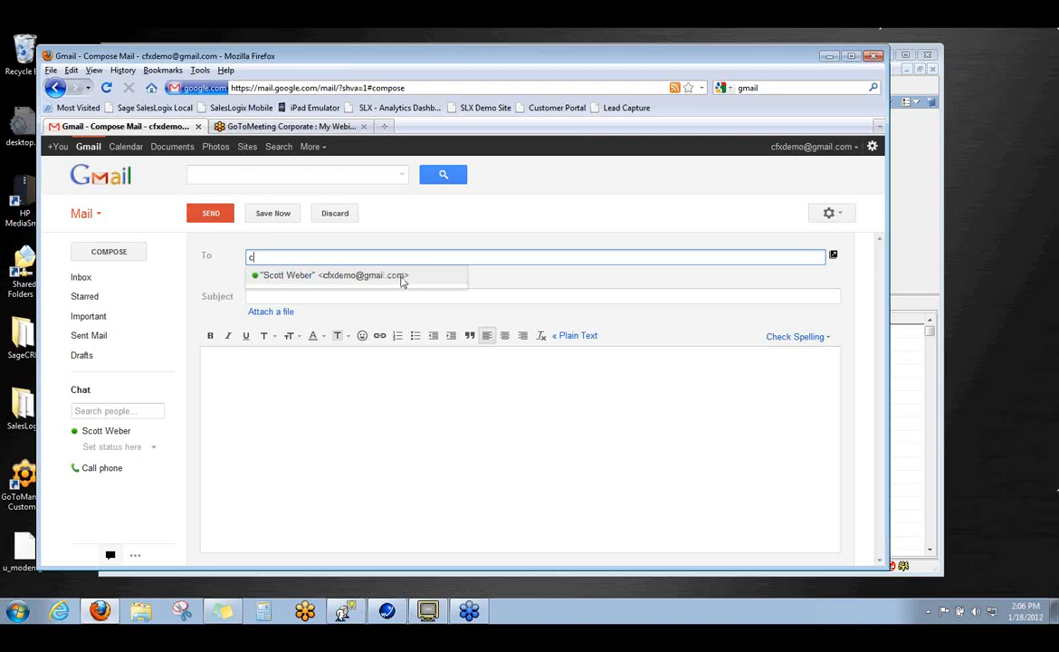
left_click(329, 276)
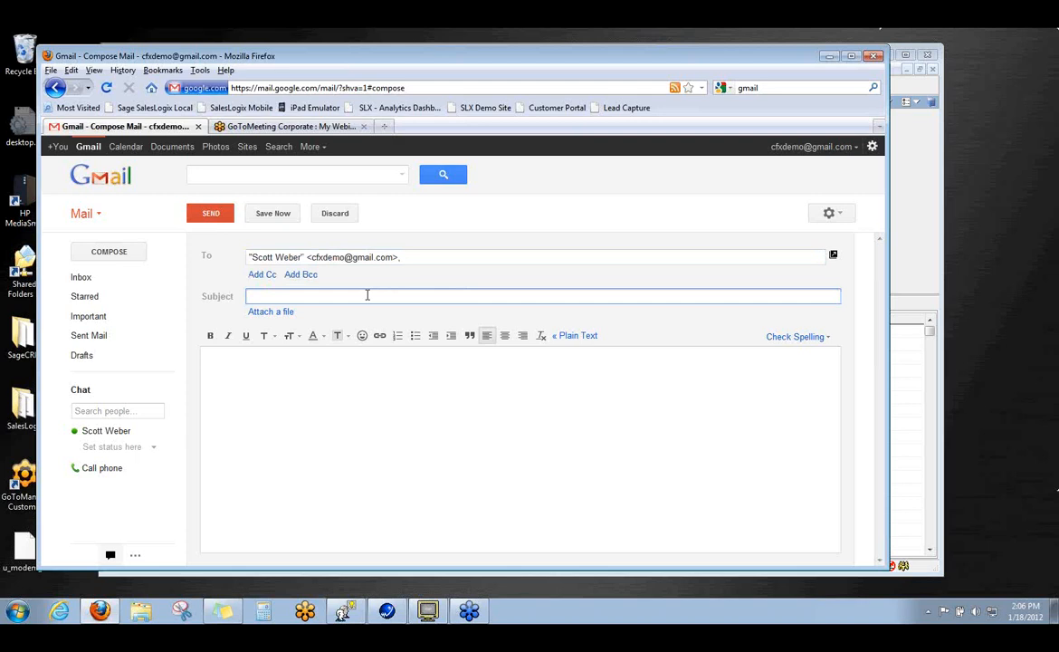
Give the message subject 'activity' and body 'Here is a new activity for our demo'.
type("a")
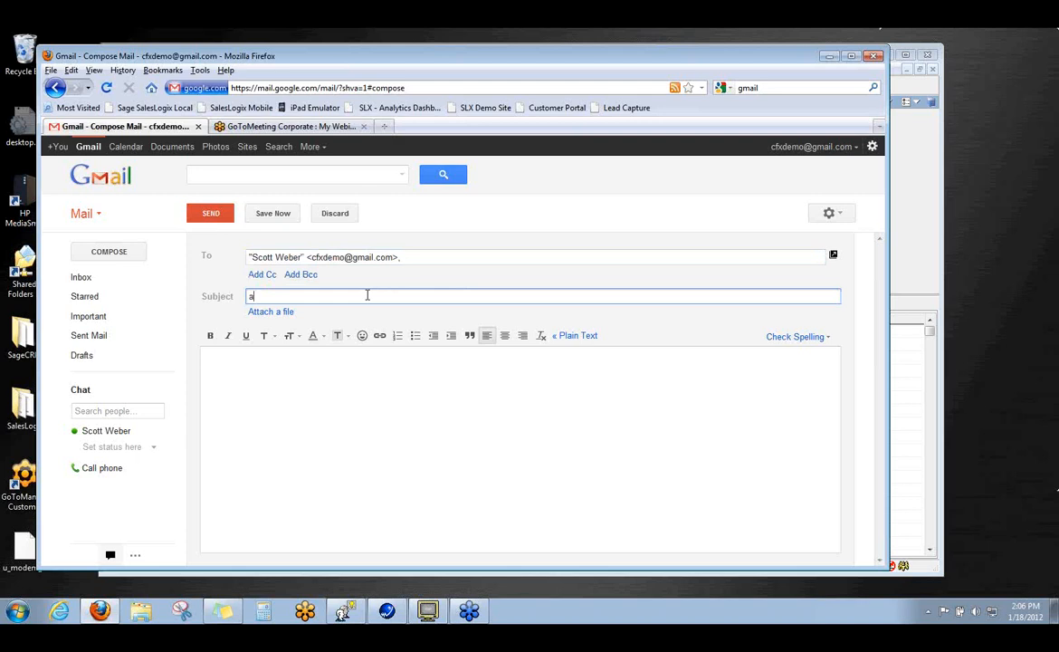
type("ctivity")
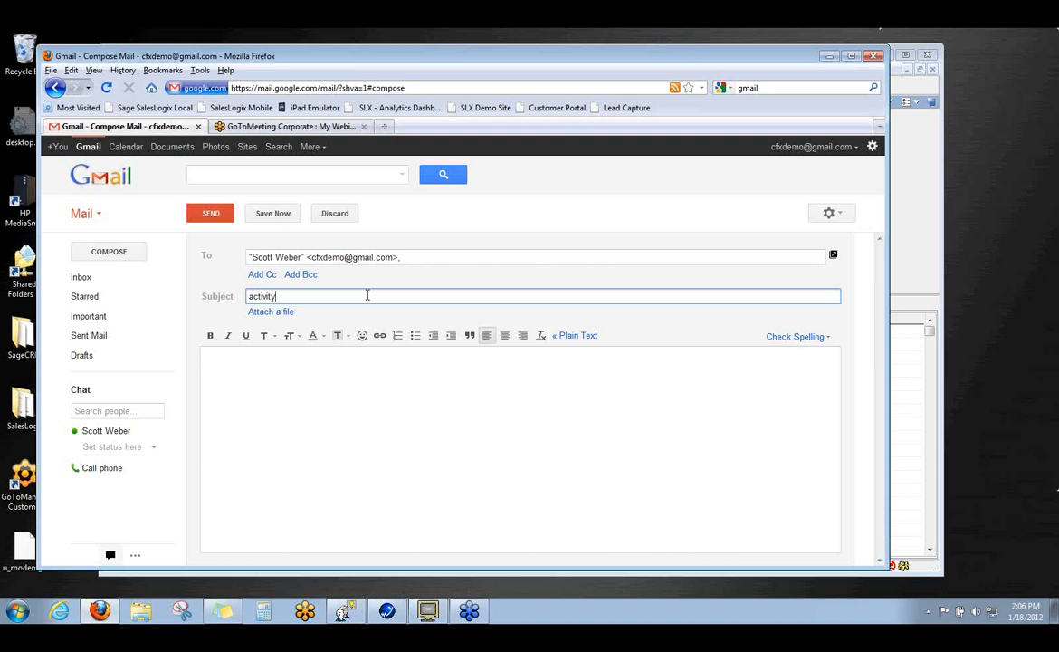
type("Here is a new activity for our")
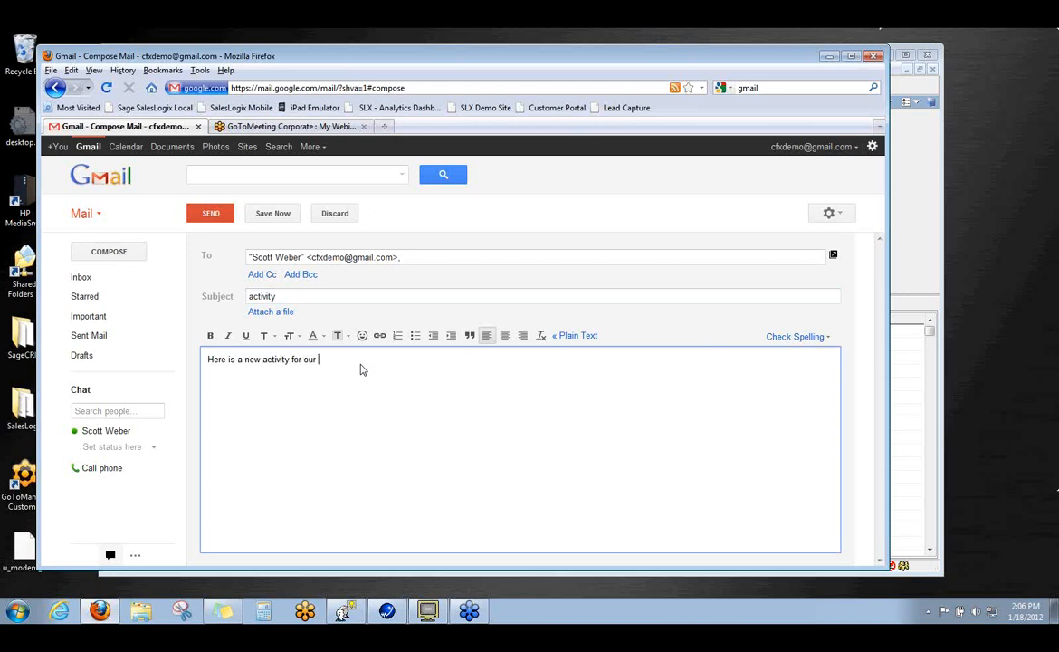
type("demo")
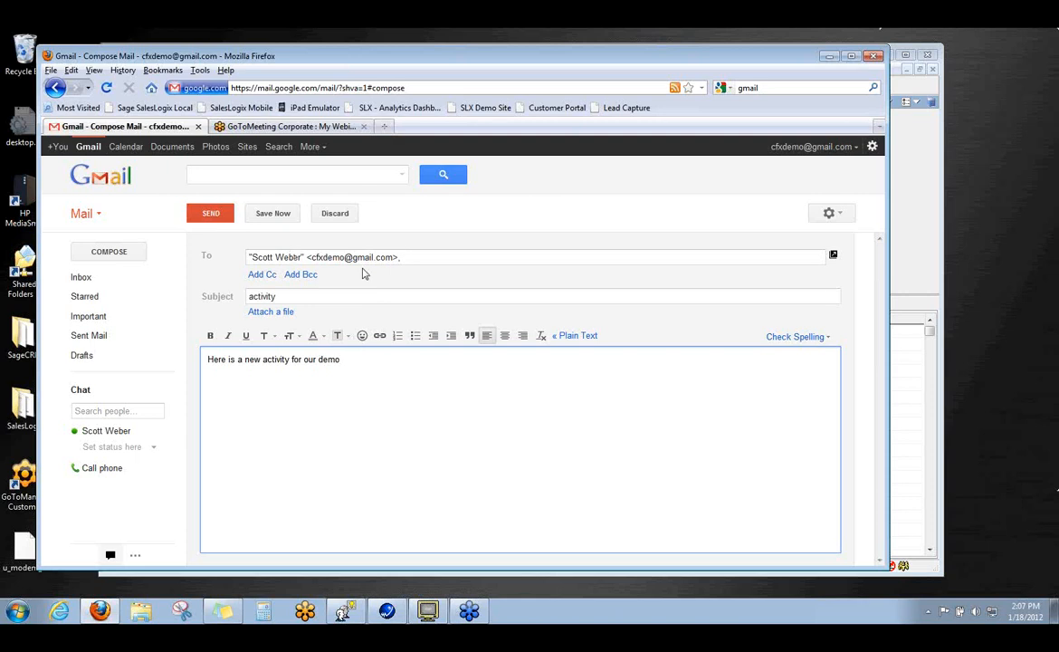
mouse_move(380, 283)
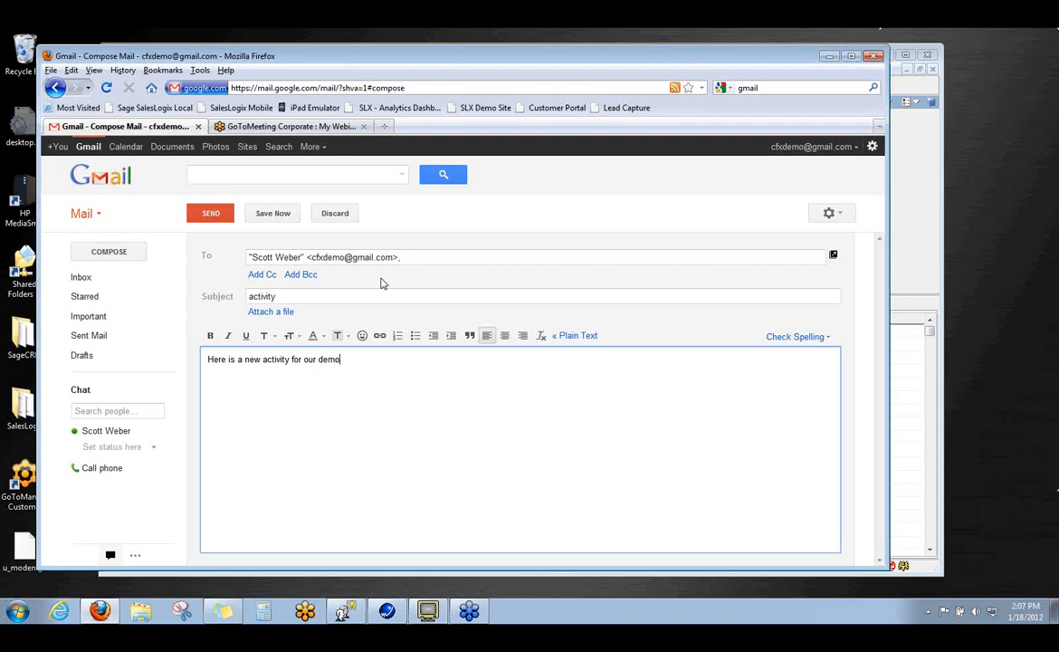
mouse_move(318, 286)
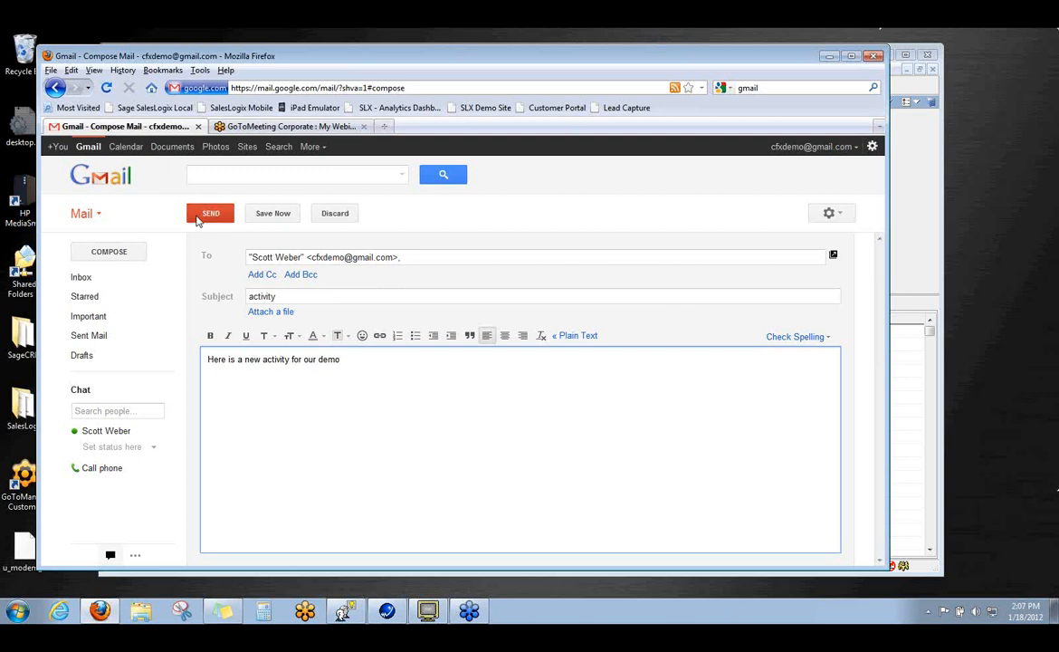
Send the activity email and start a second message to the demo contact.
left_click(210, 213)
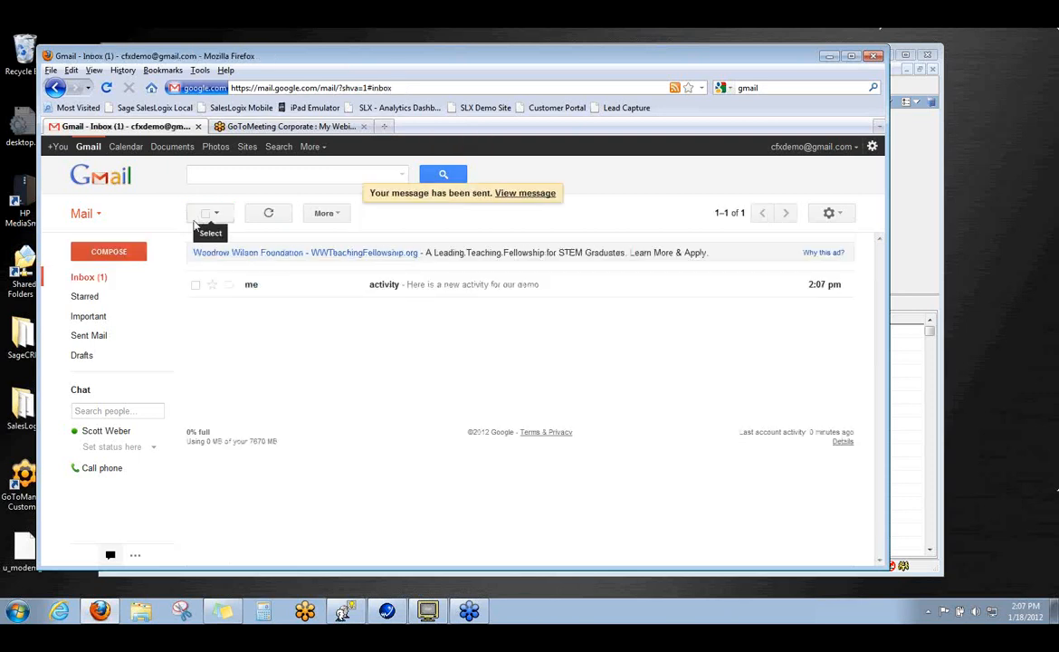
left_click(109, 250)
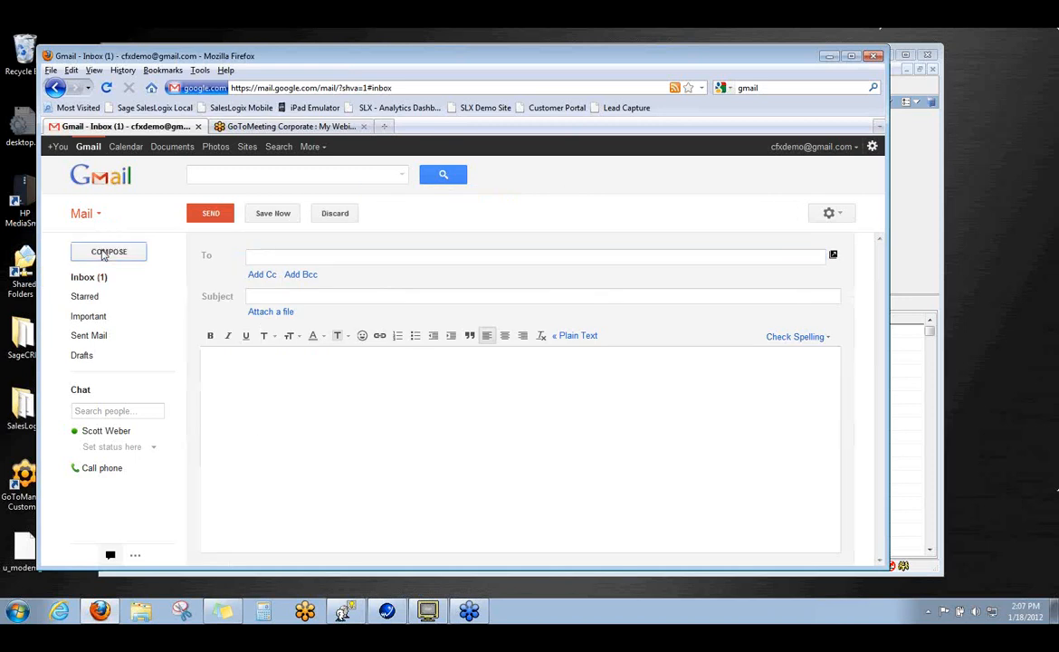
type("c")
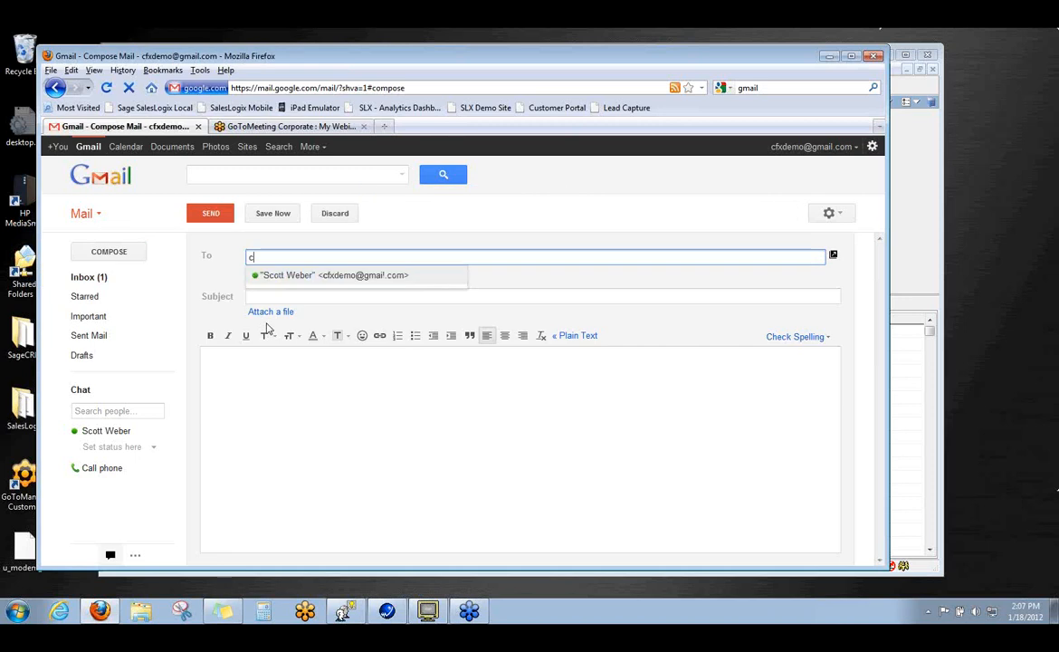
left_click(330, 275)
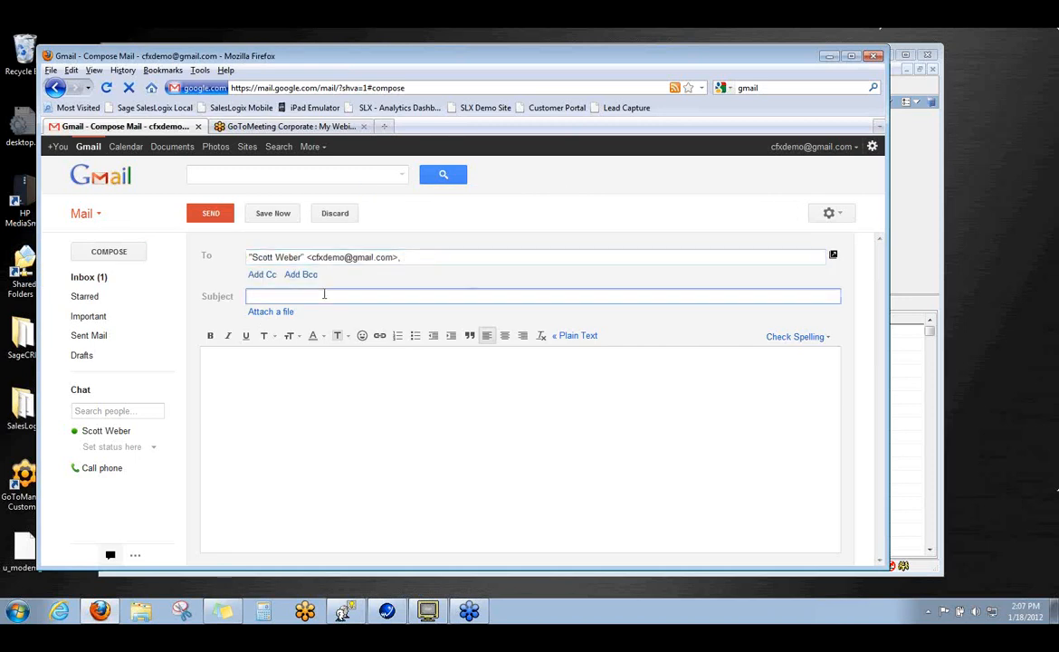
Send it with subject 'support request' and body 'Here is the new ticket from the demo'.
type("support")
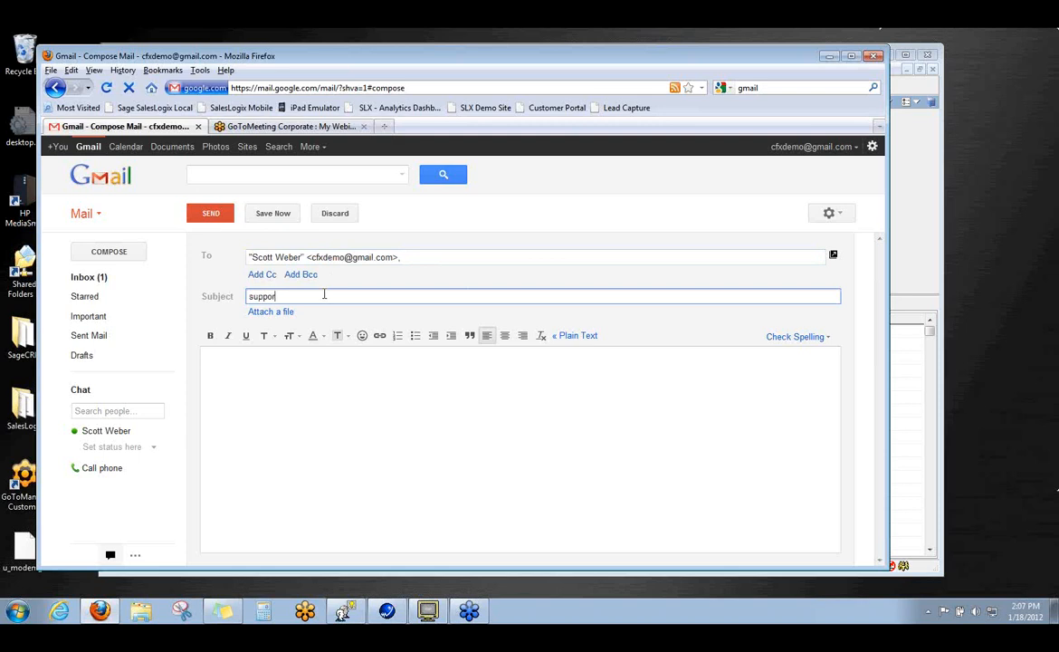
type("requ")
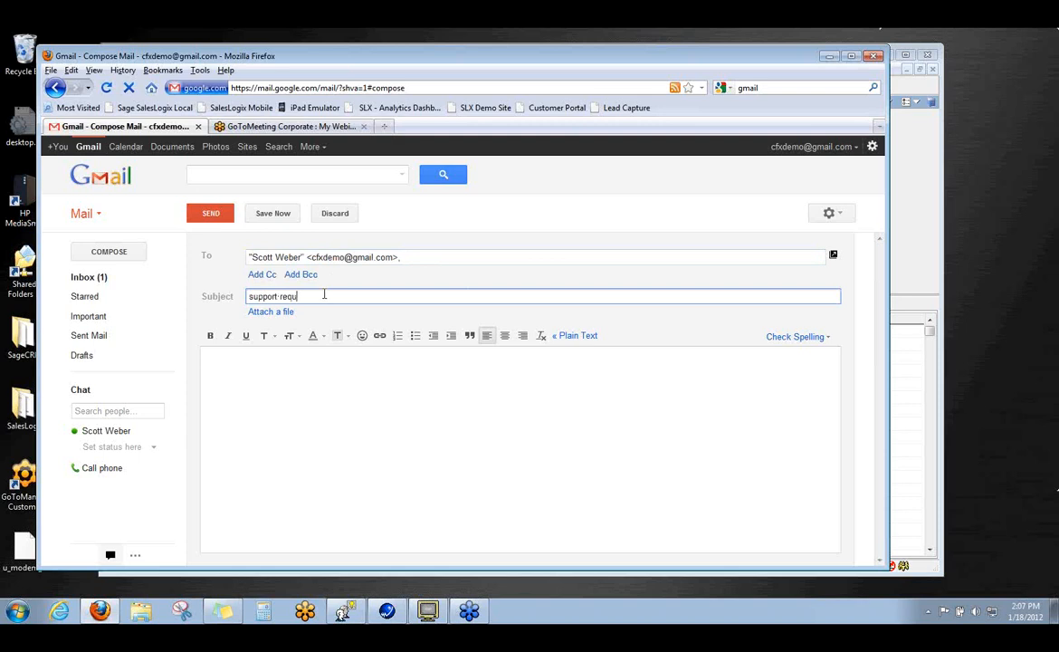
type("est")
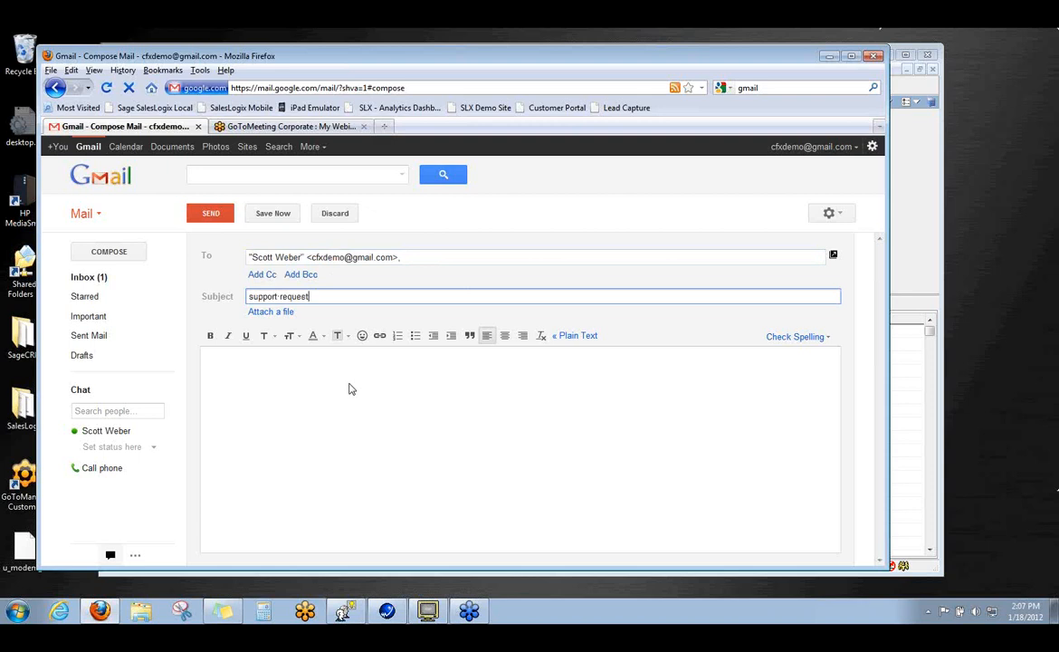
type("Here is the new ticket fro")
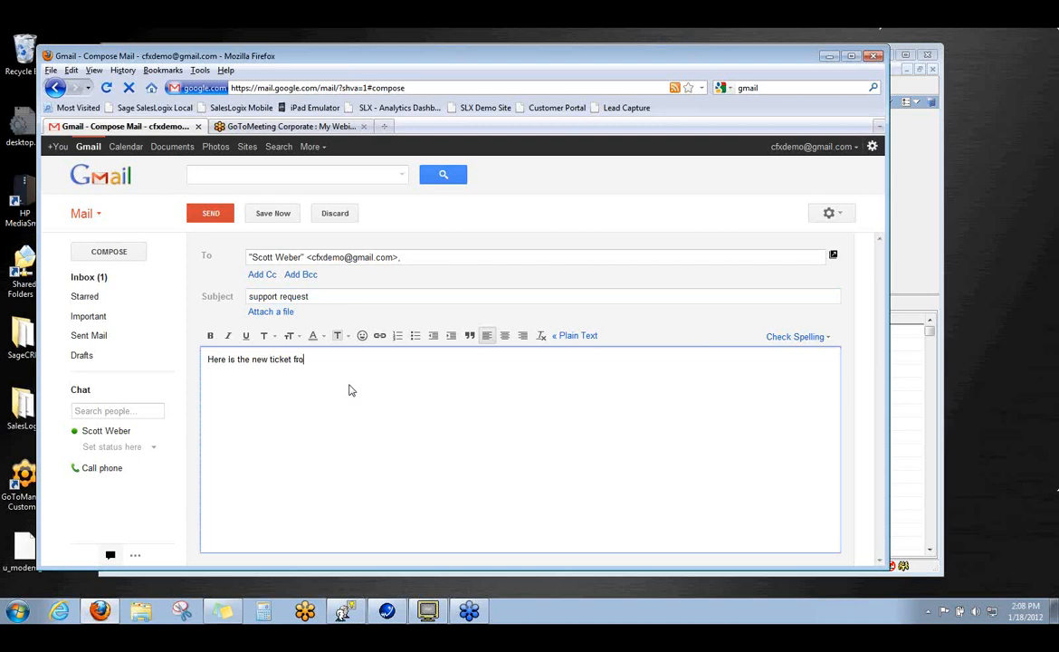
type("m the demo")
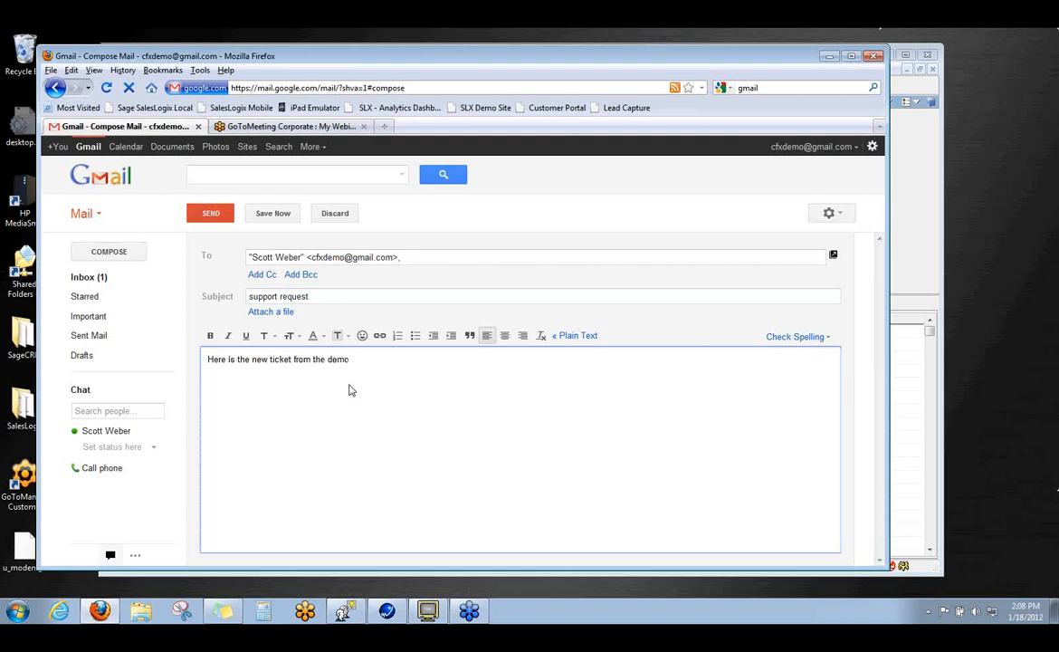
left_click(210, 214)
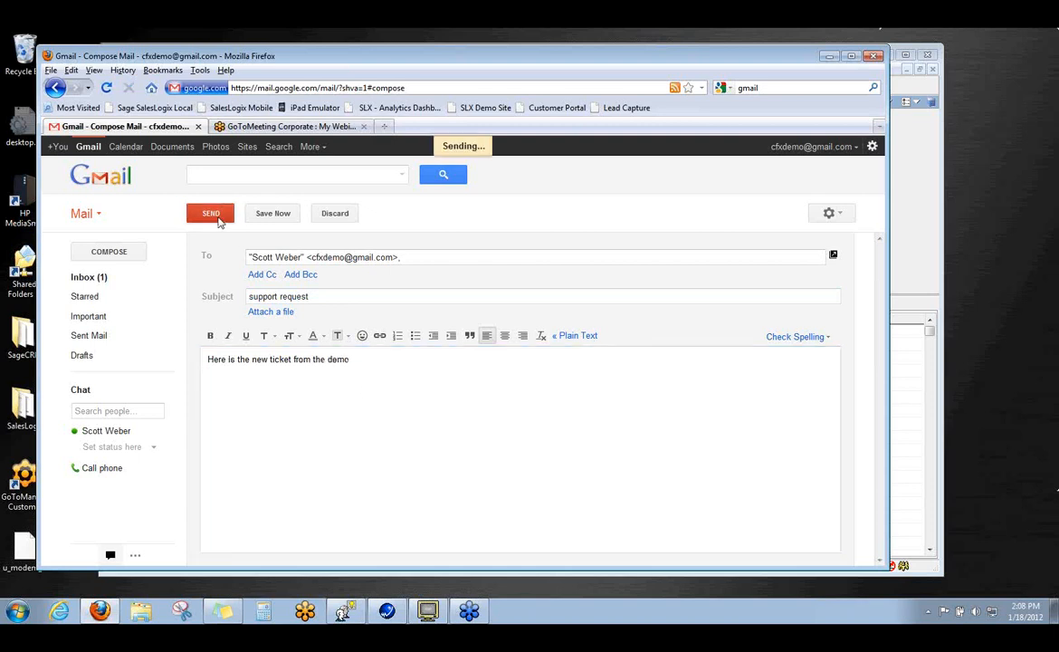
left_click(210, 214)
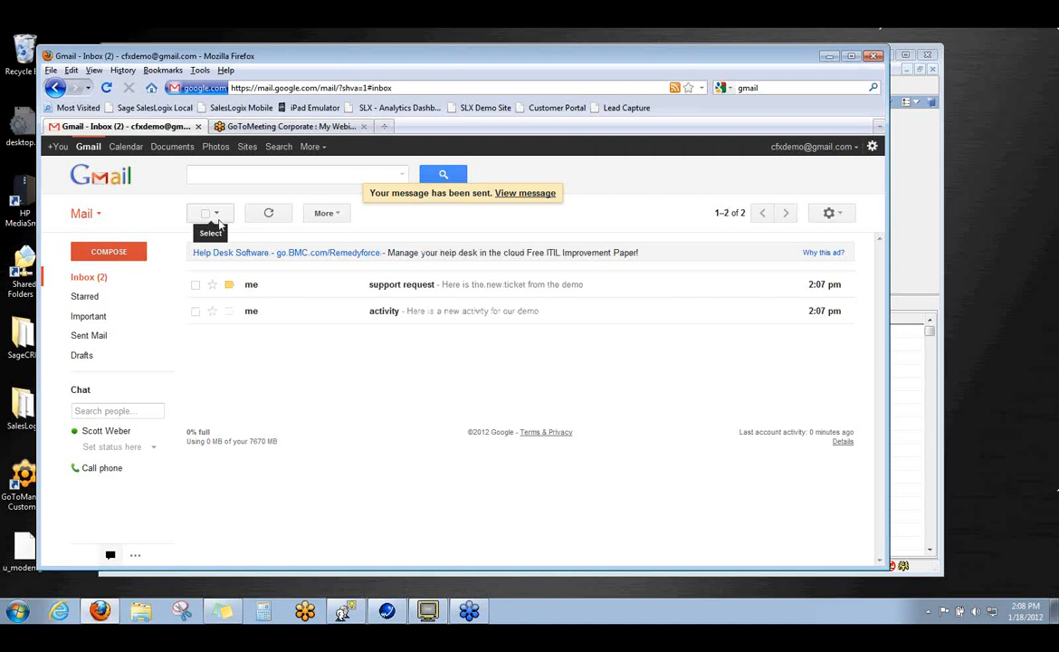
mouse_move(304, 306)
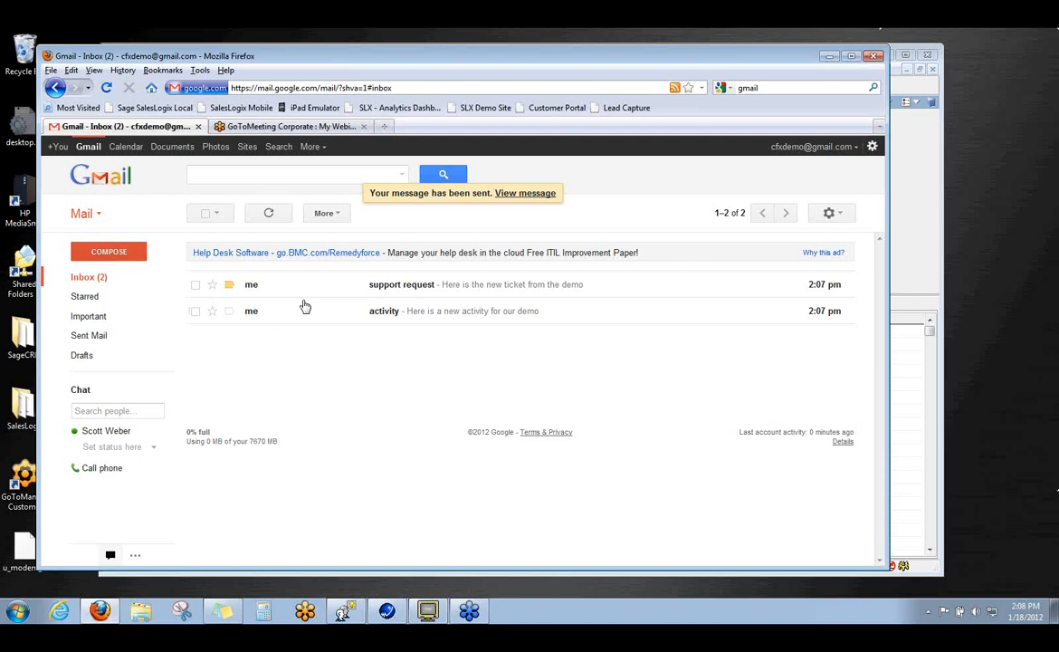
mouse_move(344, 380)
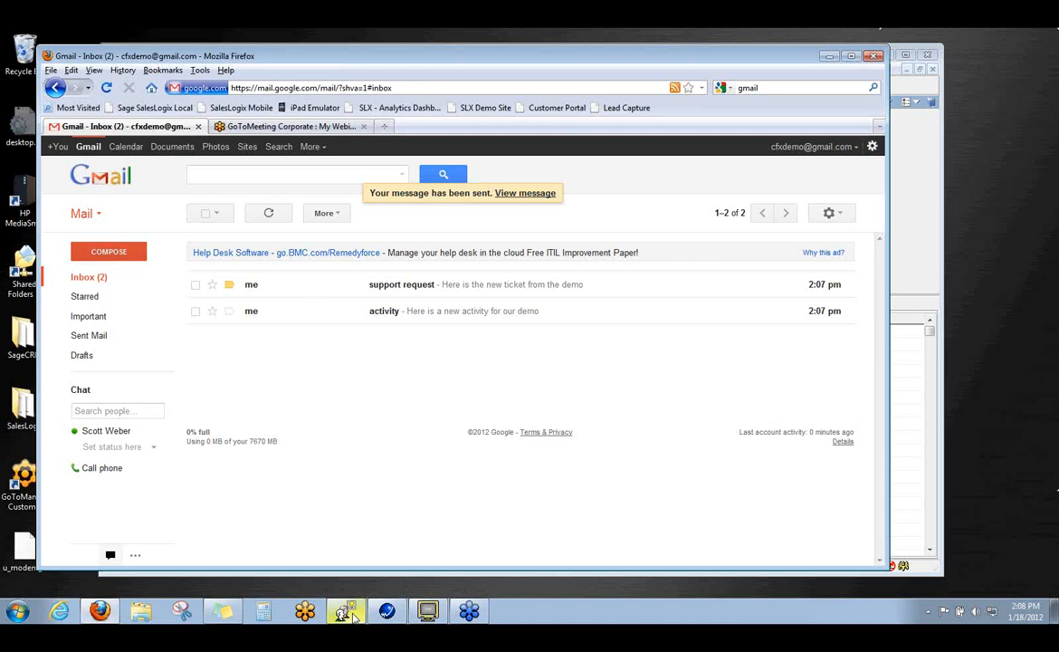
left_click(346, 608)
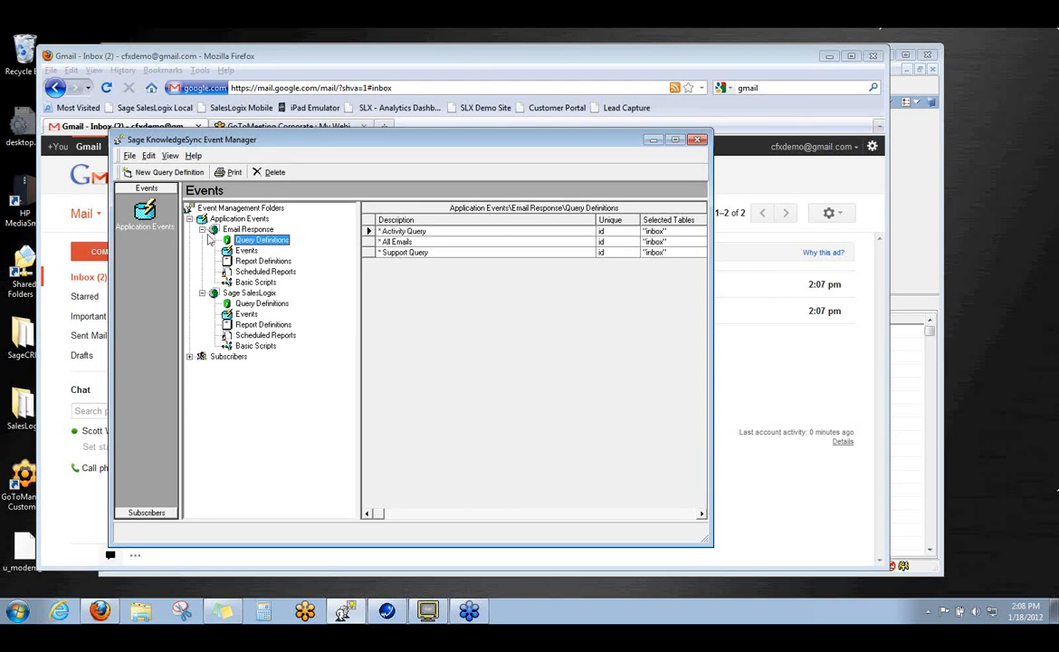
mouse_move(242, 237)
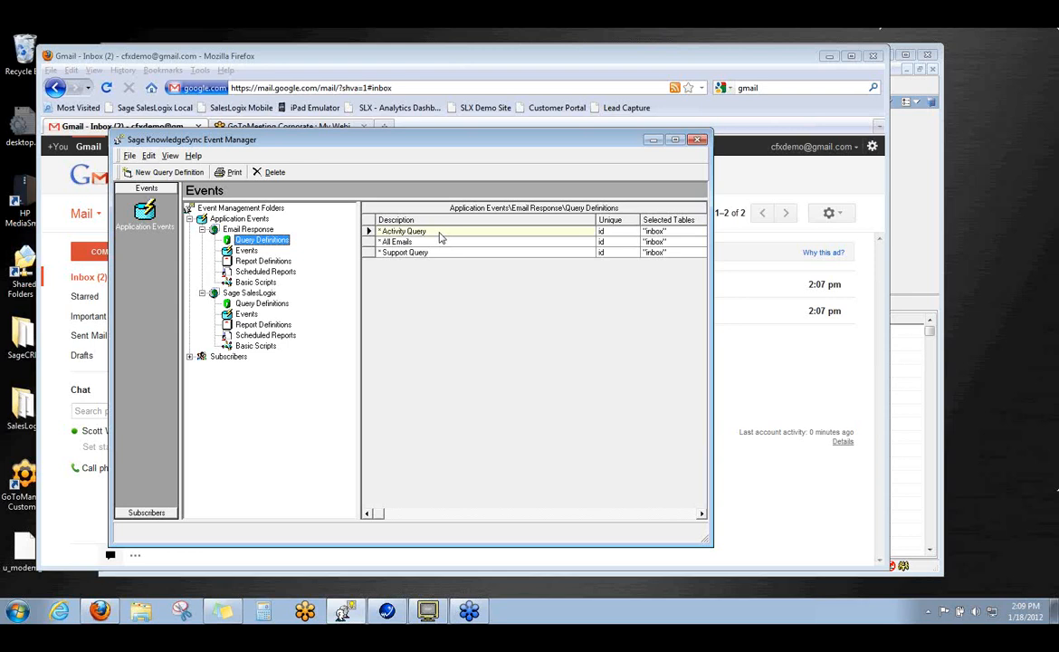
left_click(404, 252)
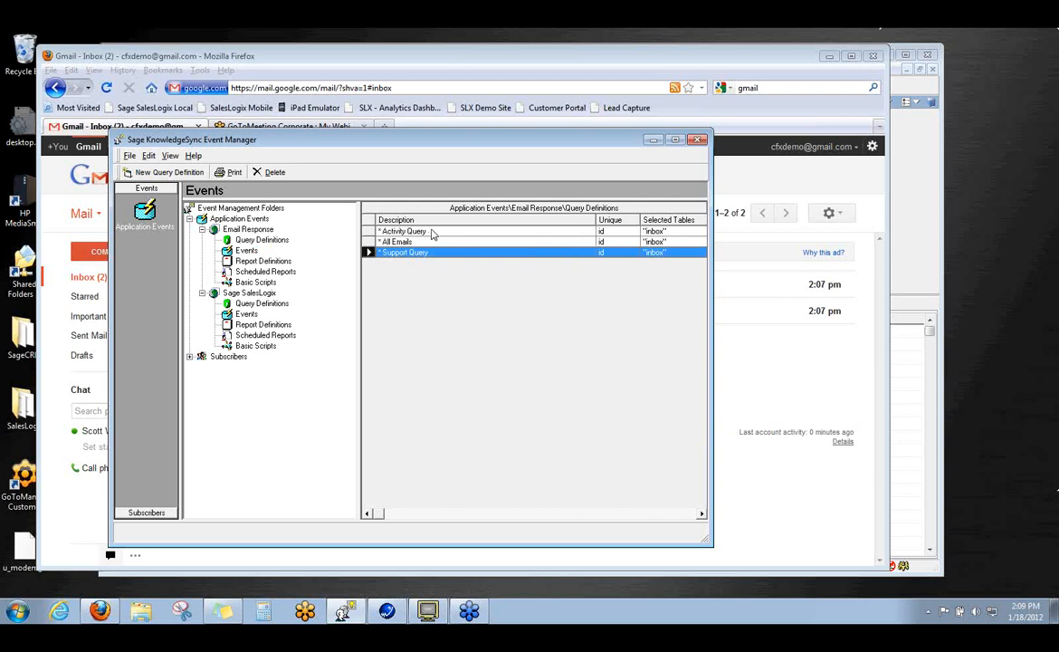
Open the Activity Query definition showing its description, internal ID and history.
double_click(404, 232)
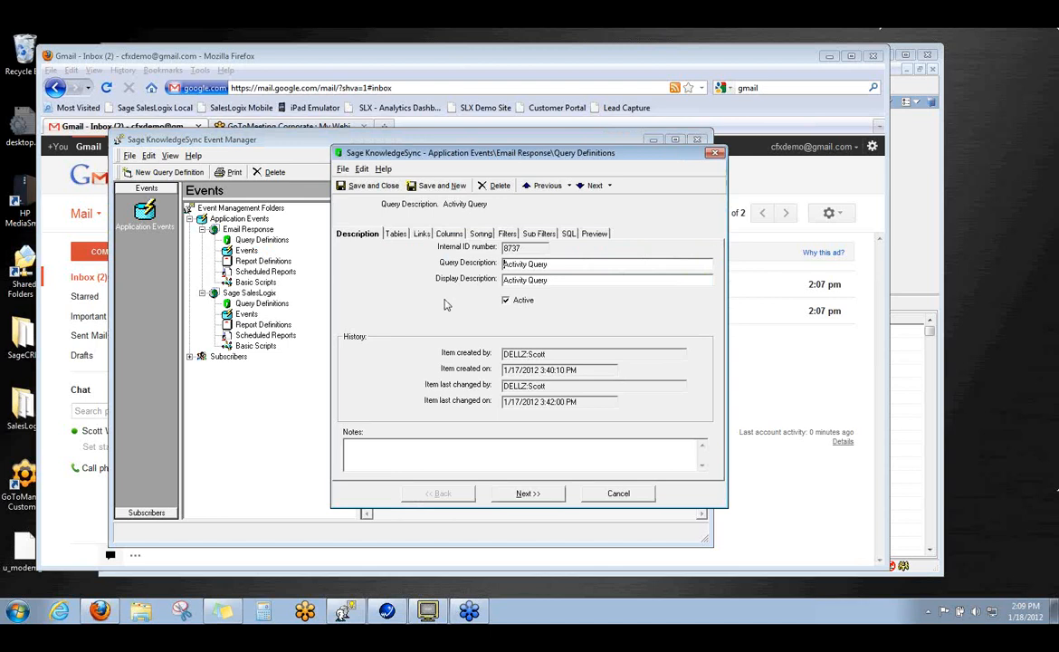
mouse_move(438, 304)
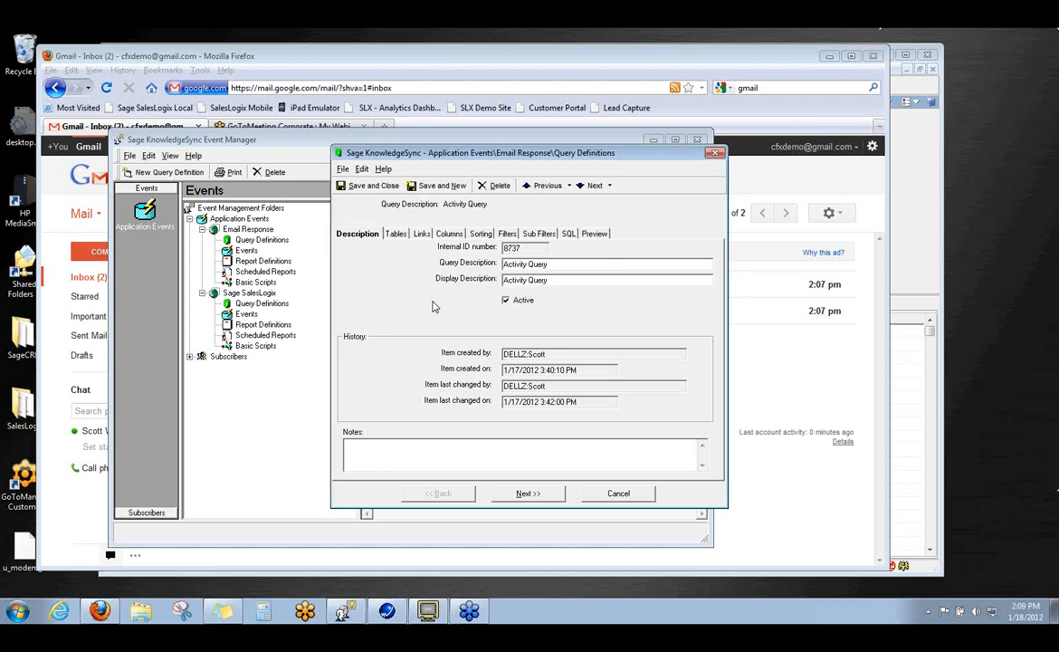
left_click(525, 264)
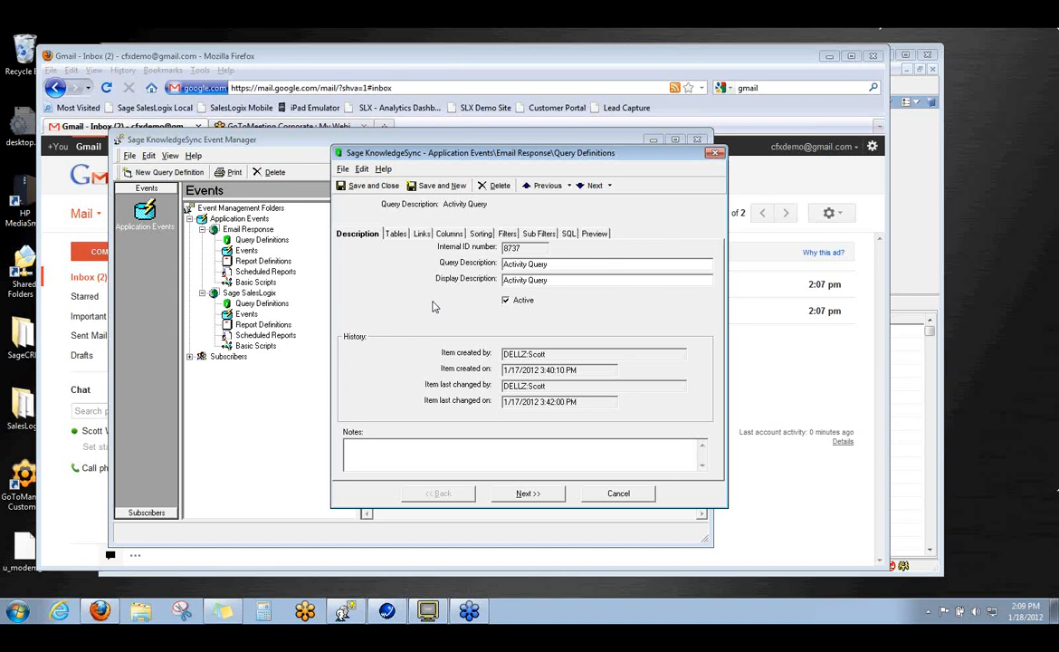
Show the Activity Query's filter condition, subject like '%activity%'.
left_click(501, 233)
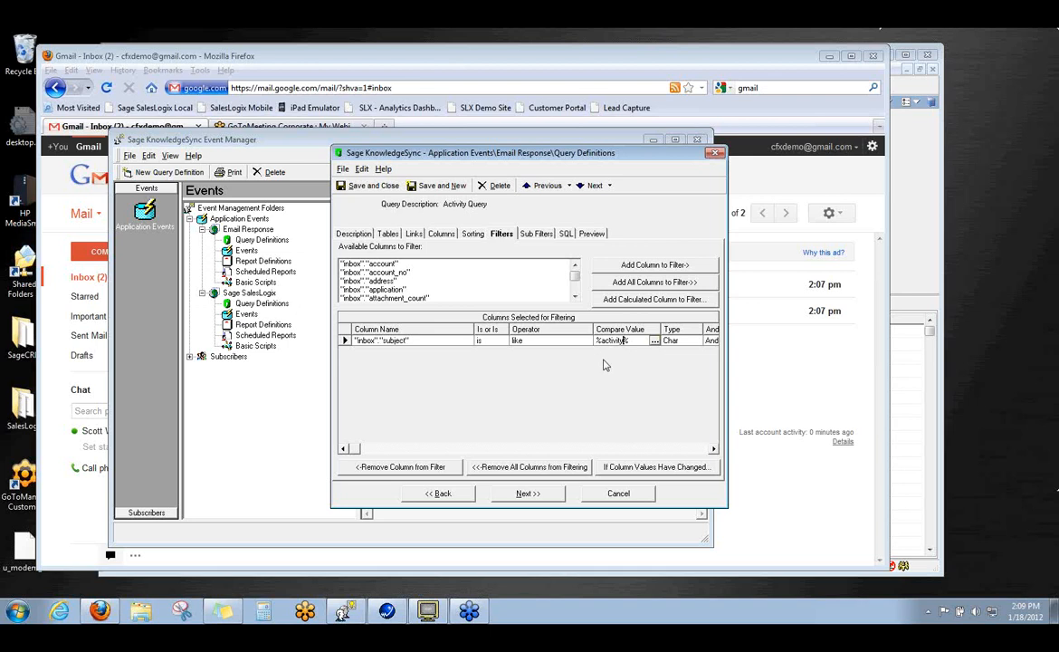
mouse_move(600, 384)
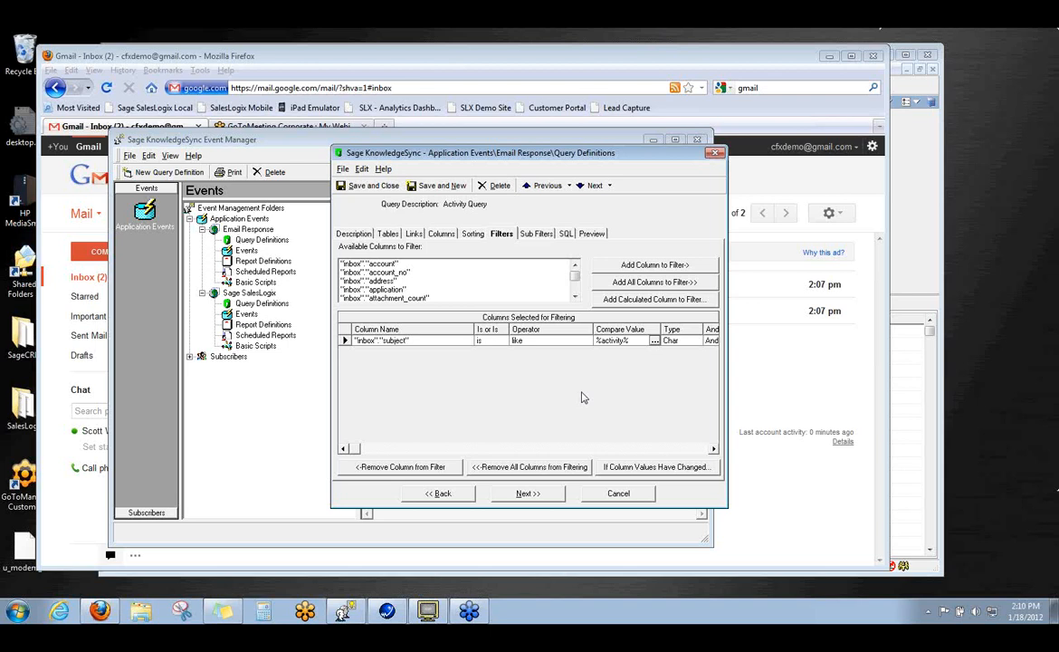
mouse_move(581, 399)
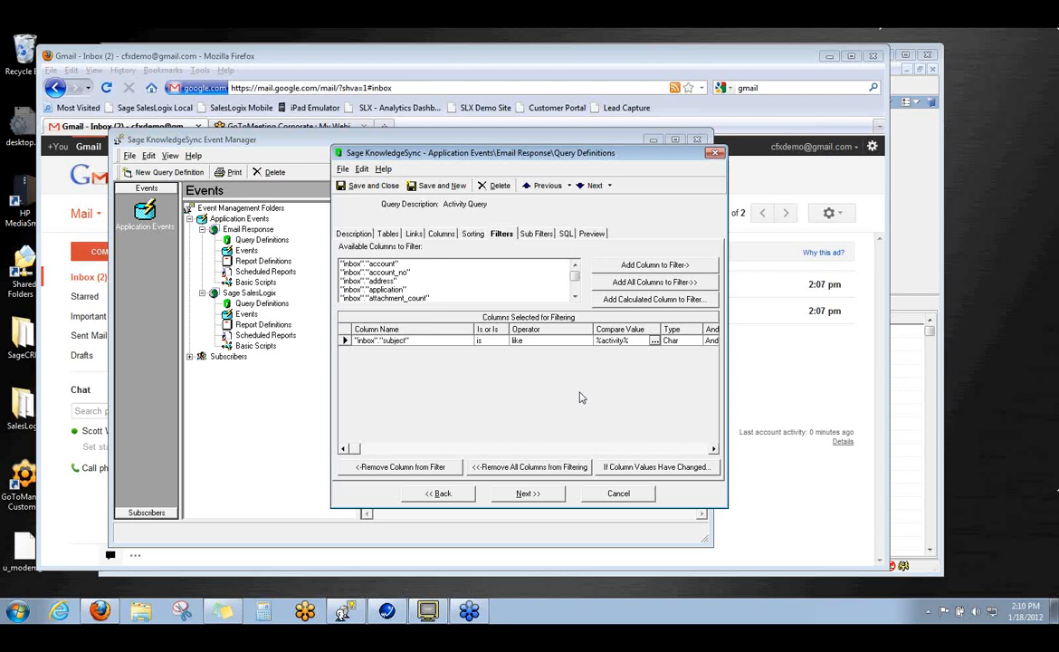
Cancel the Activity Query definition and list the Sage SalesLogix query definitions.
left_click(619, 492)
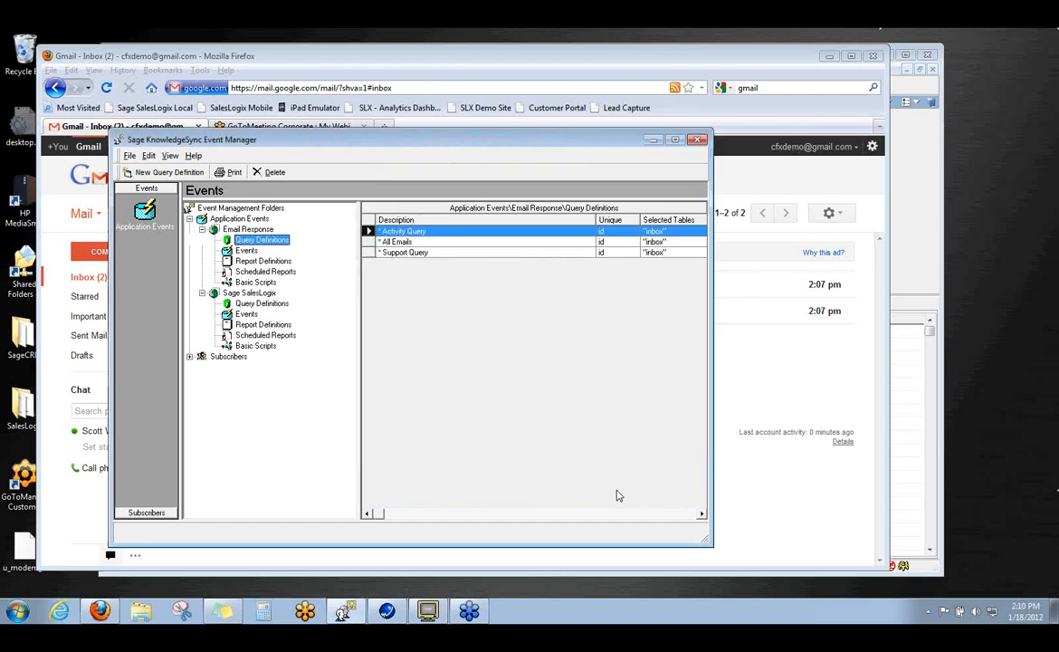
mouse_move(619, 496)
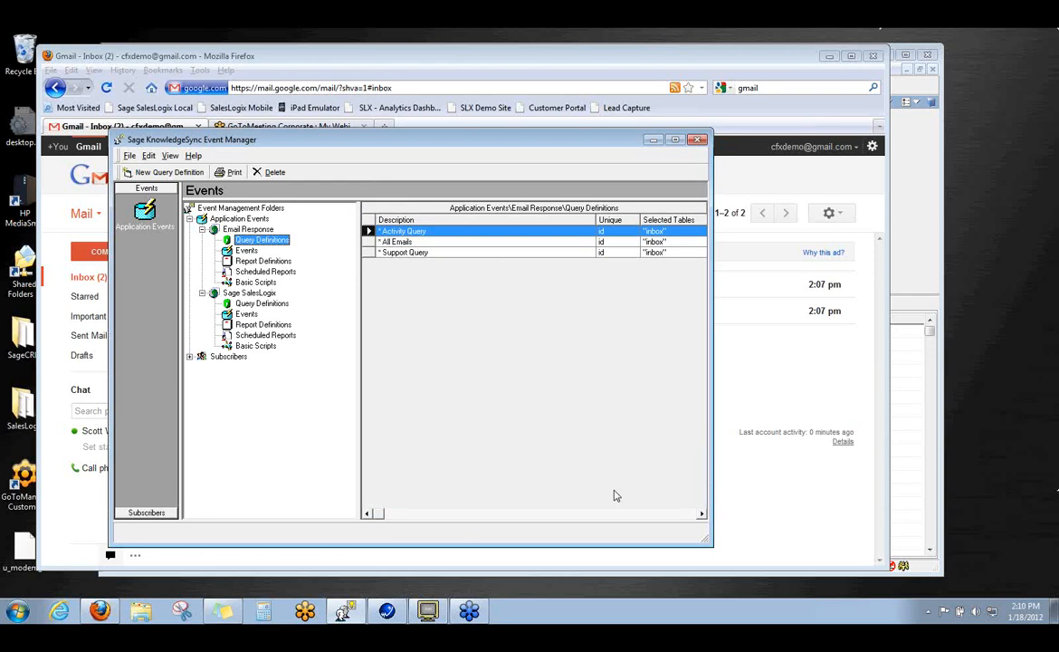
left_click(261, 303)
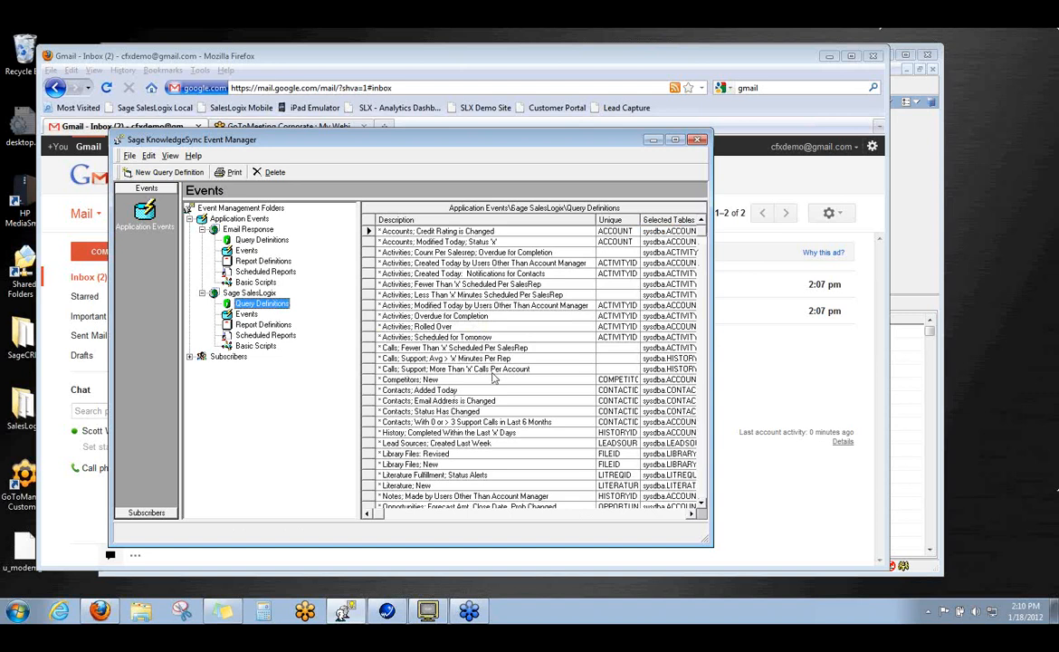
left_click(480, 370)
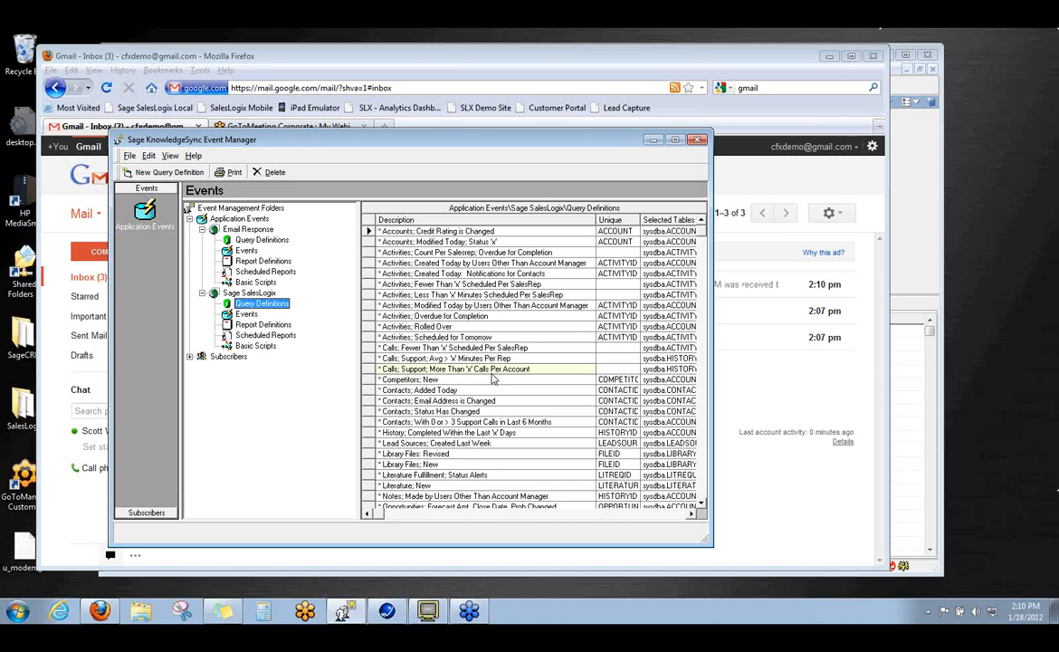
left_click(486, 369)
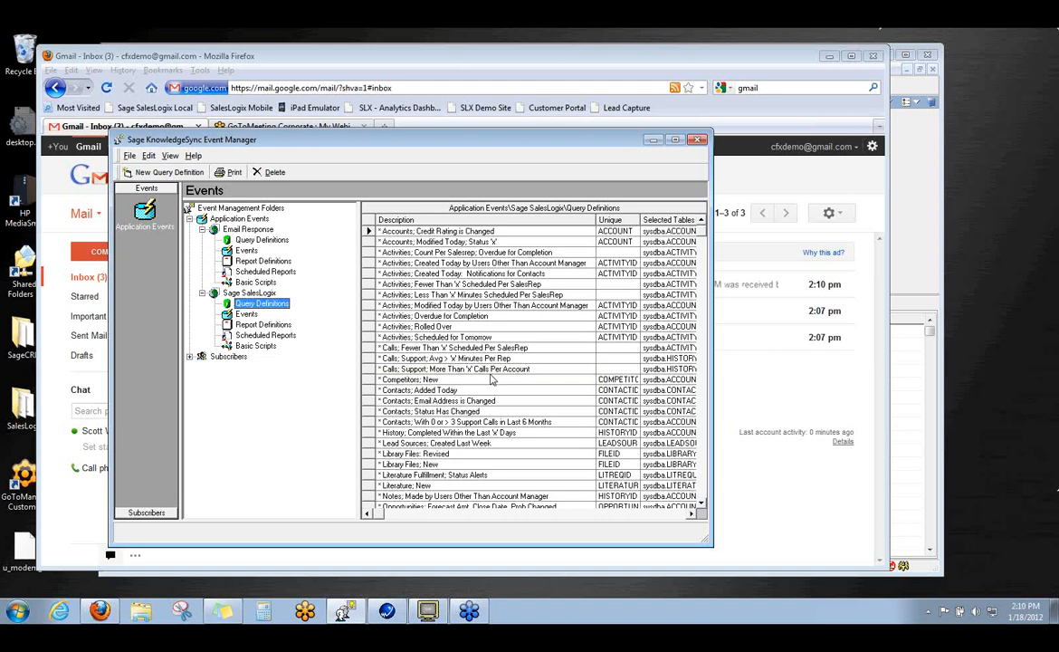
left_click(408, 379)
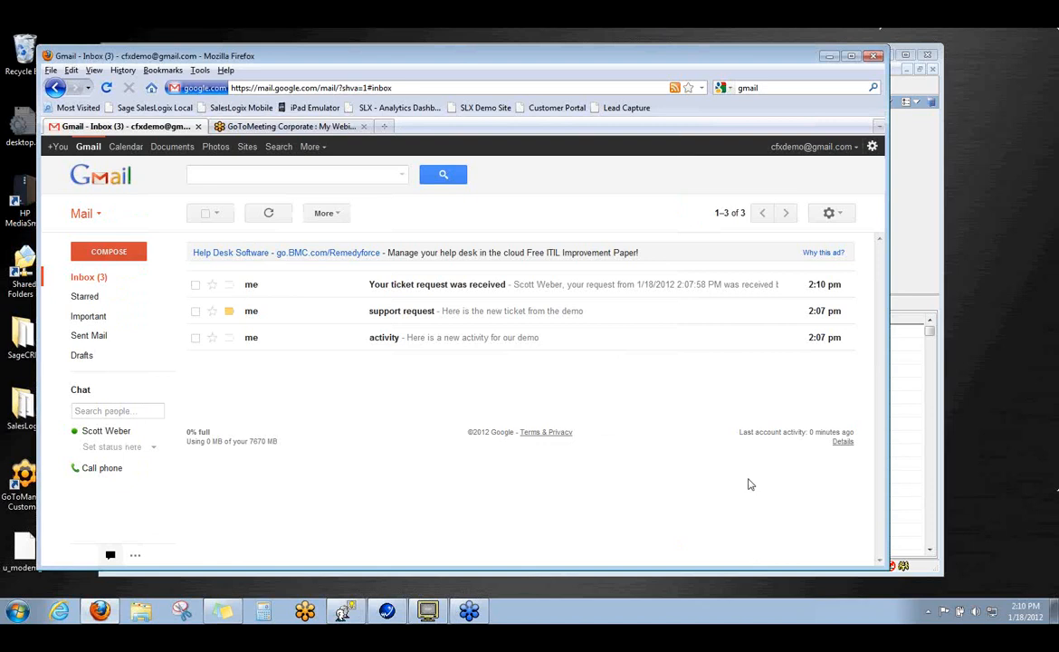
mouse_move(393, 409)
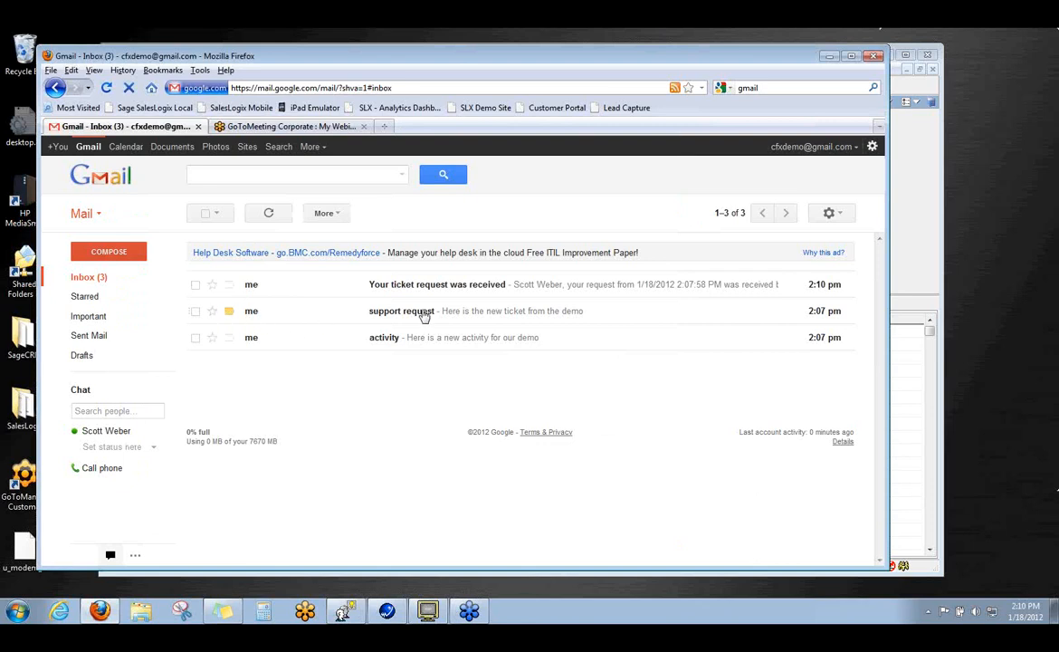
mouse_move(554, 317)
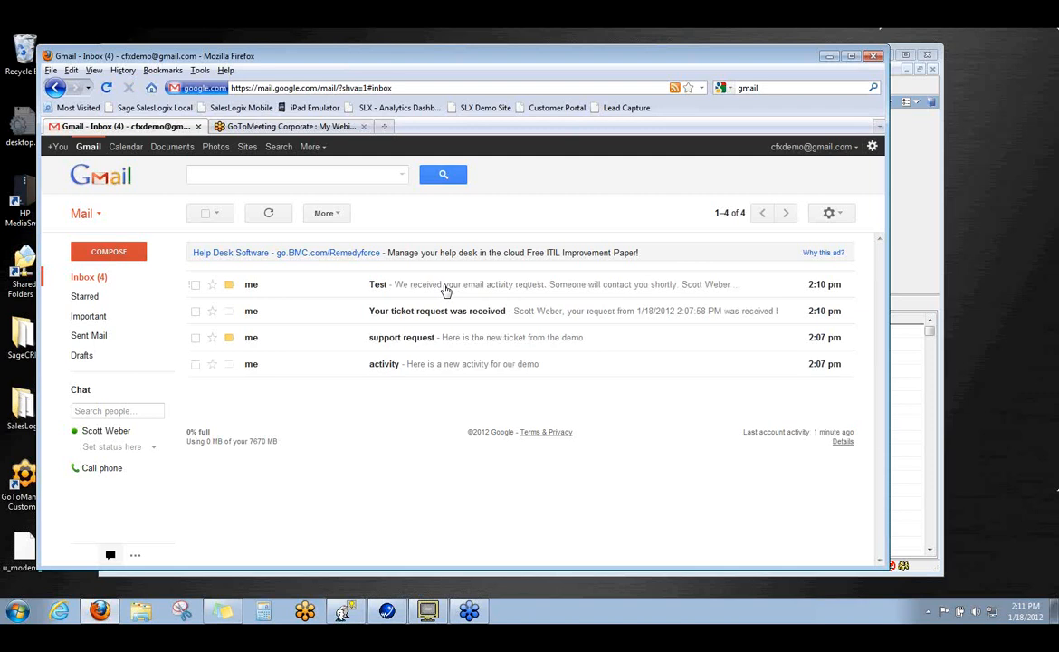
mouse_move(442, 289)
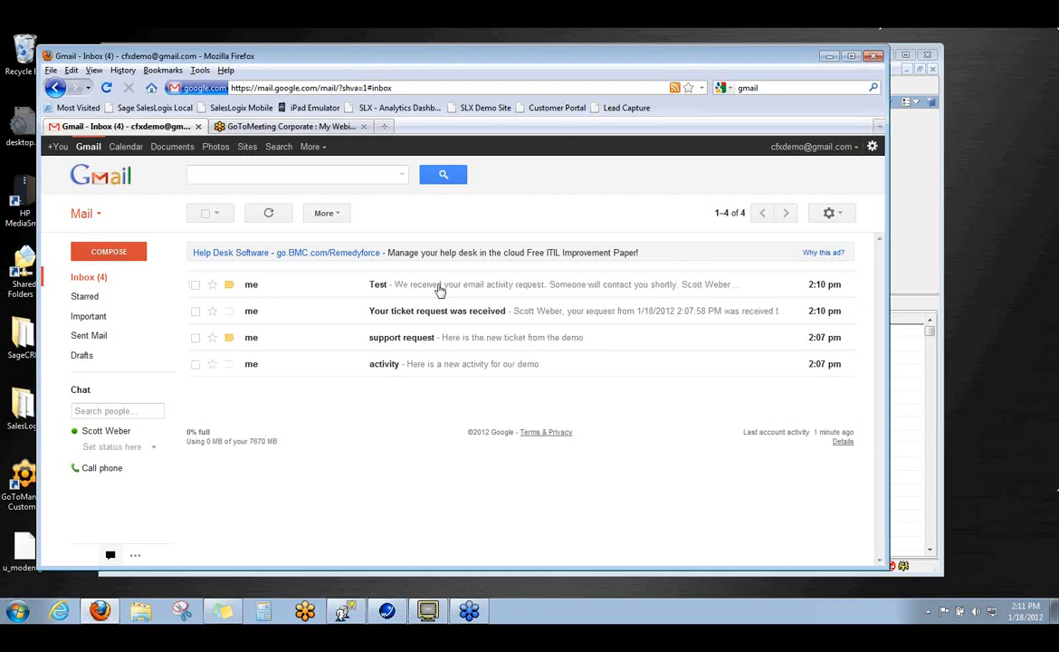
mouse_move(489, 291)
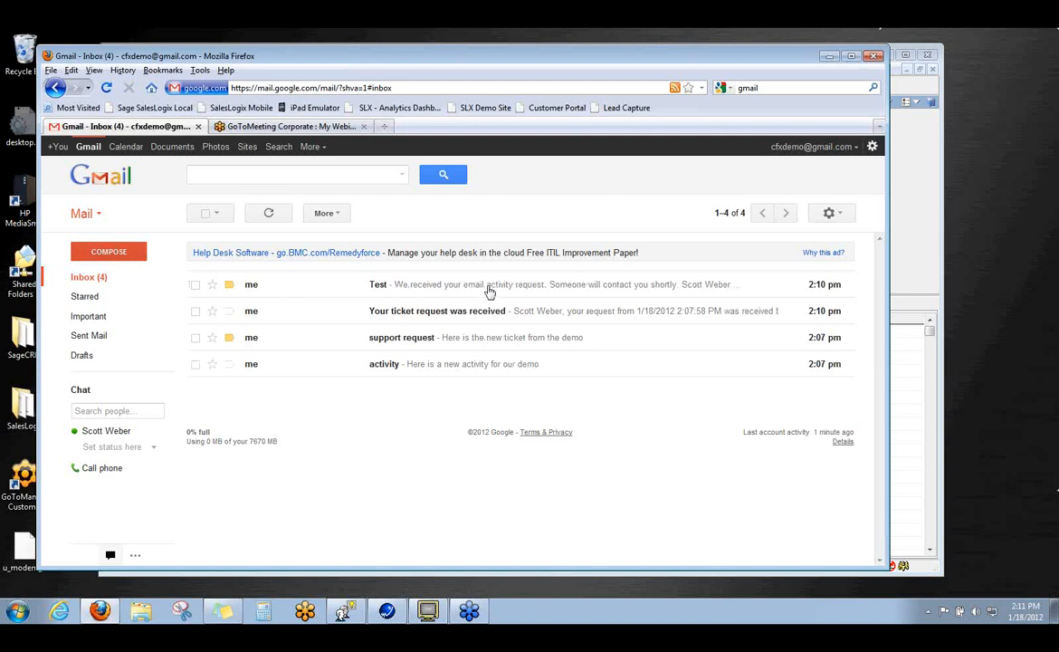
mouse_move(493, 290)
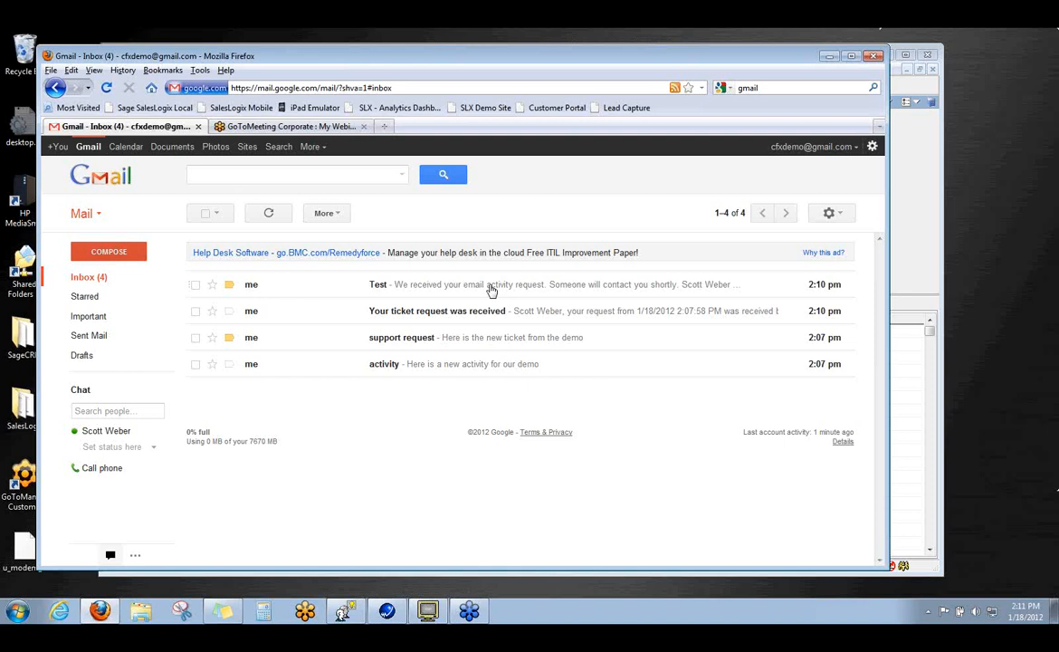
mouse_move(440, 351)
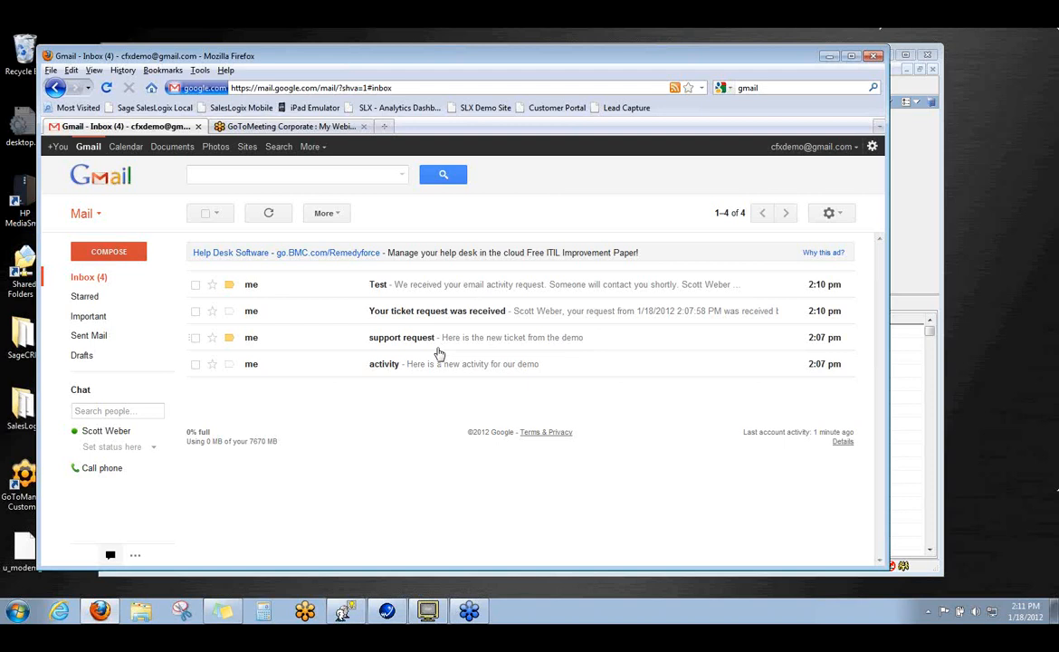
mouse_move(444, 306)
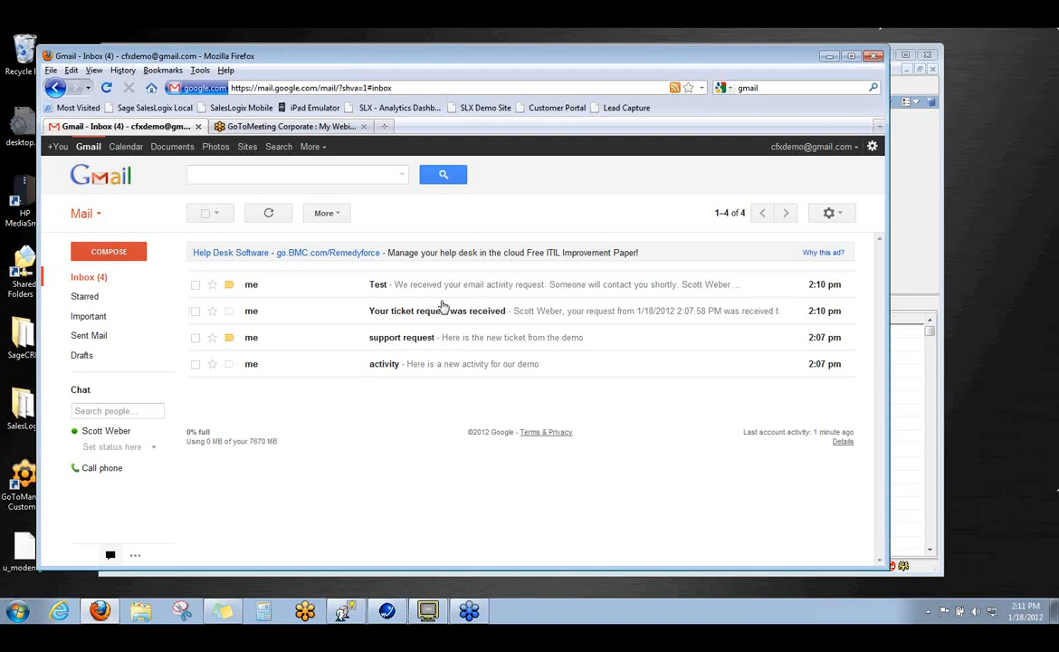
View the 'Test' reply in Gmail confirming the email activity request.
left_click(427, 611)
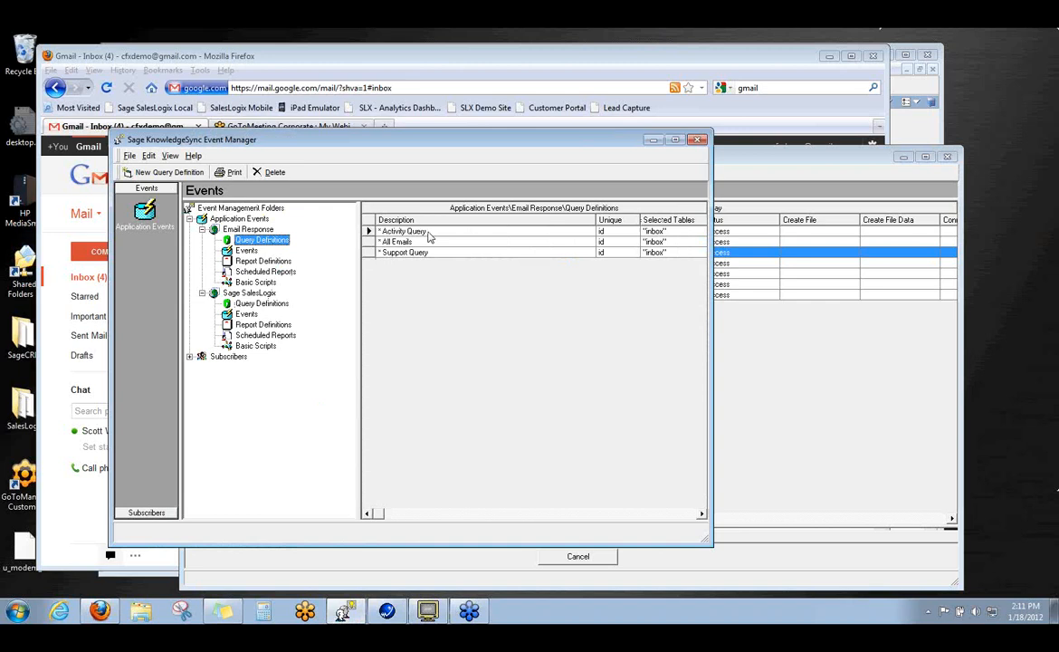
mouse_move(431, 258)
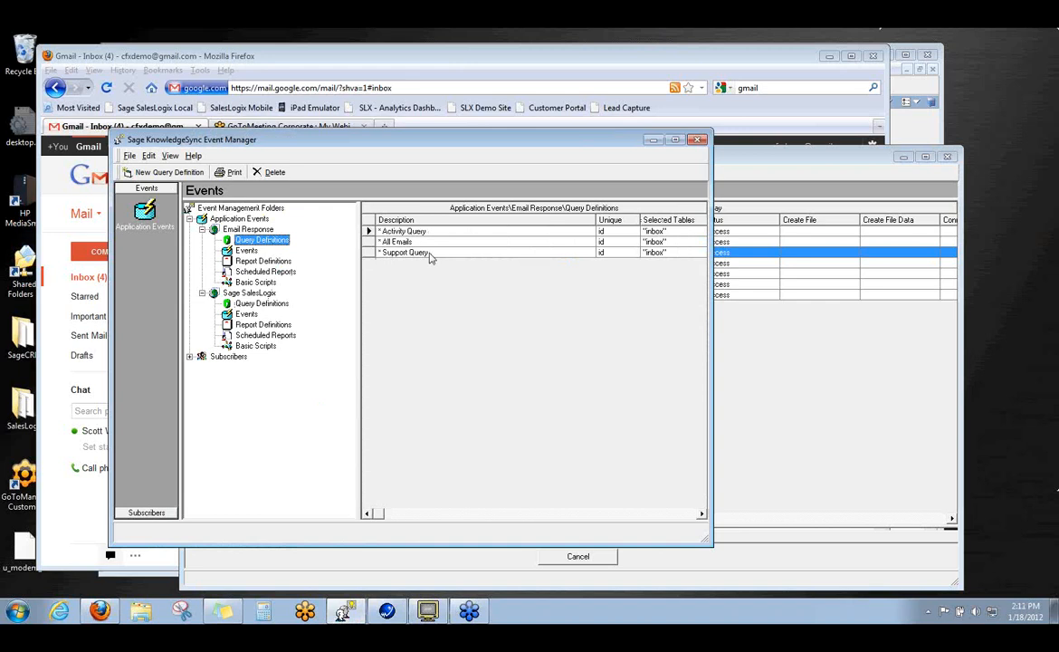
mouse_move(306, 271)
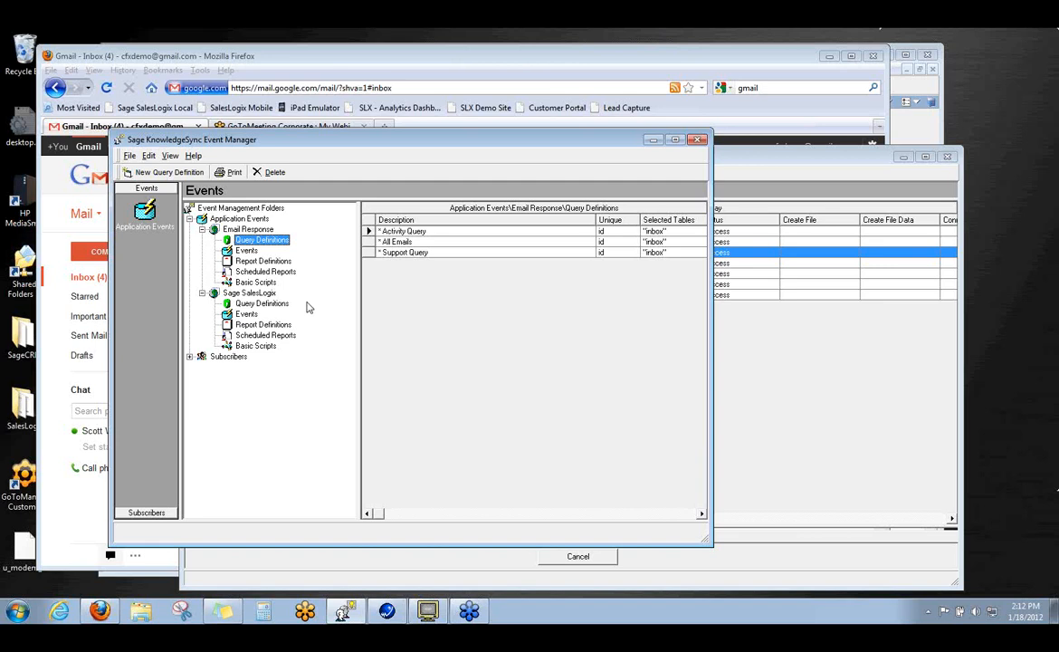
mouse_move(224, 539)
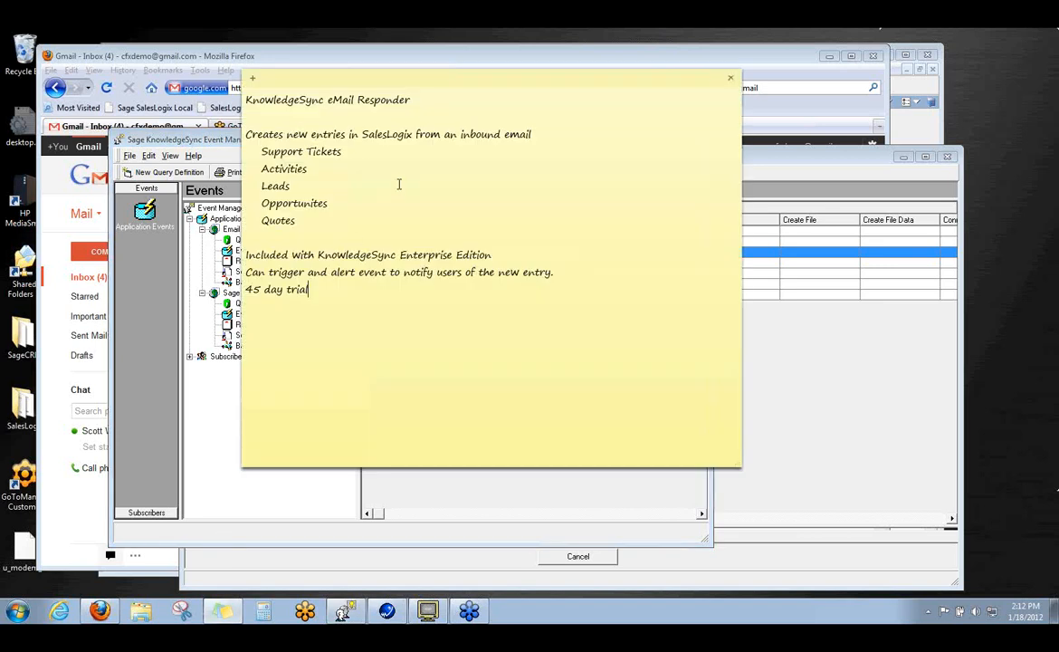
mouse_move(412, 192)
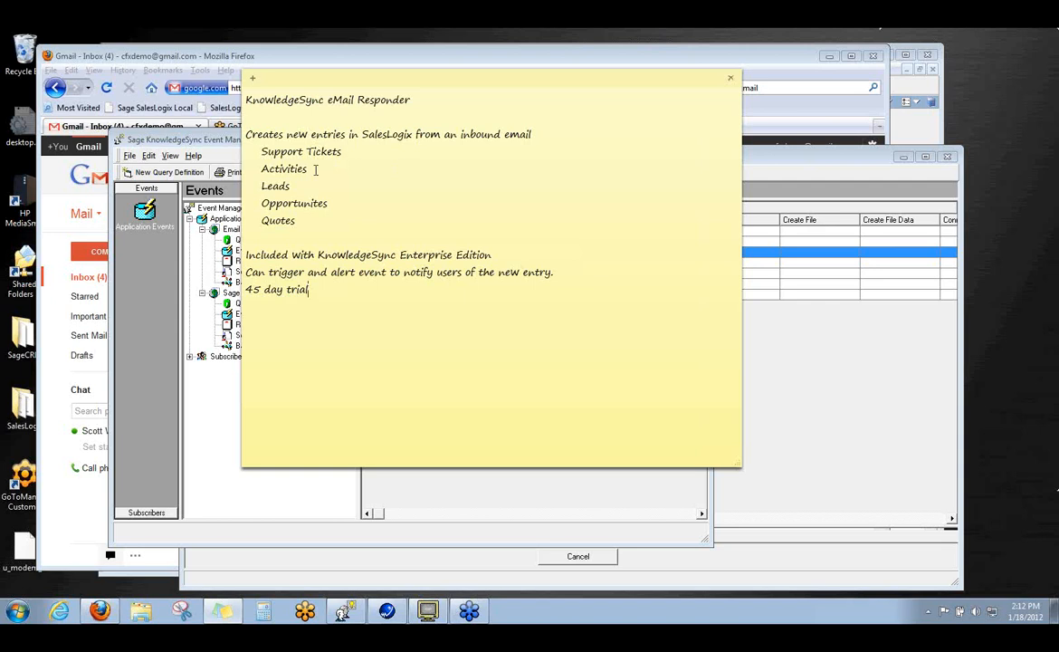
mouse_move(308, 187)
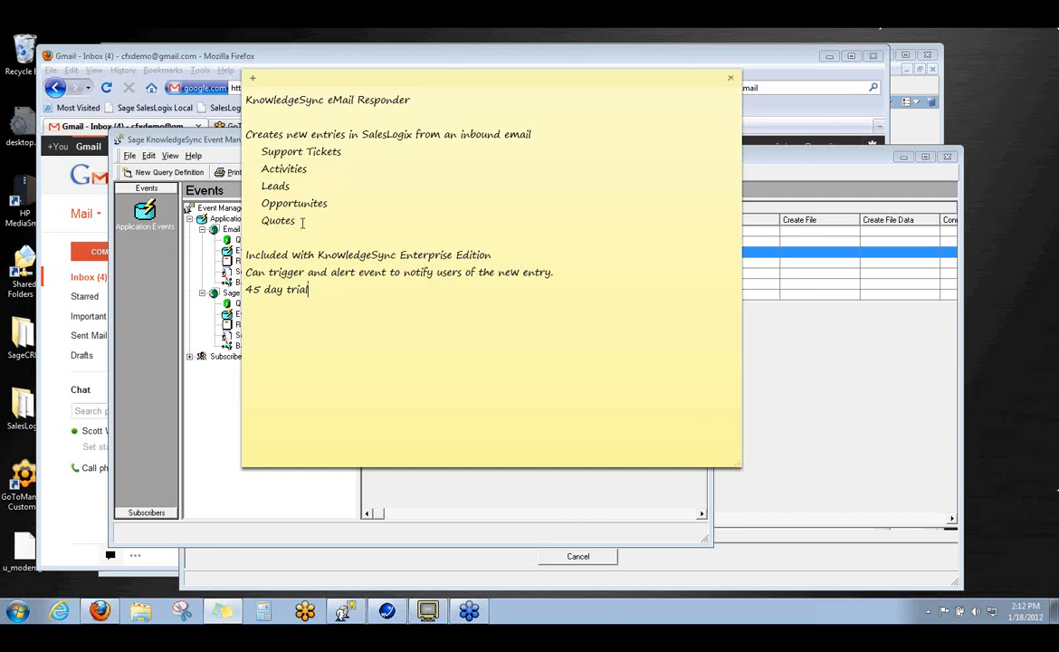
double_click(275, 186)
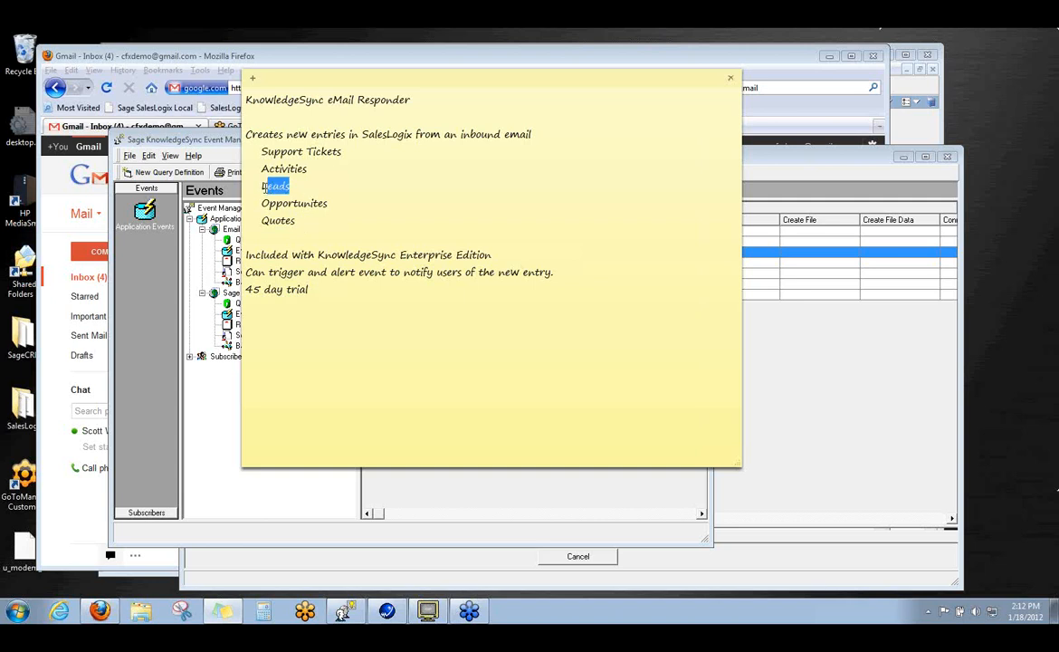
double_click(275, 185)
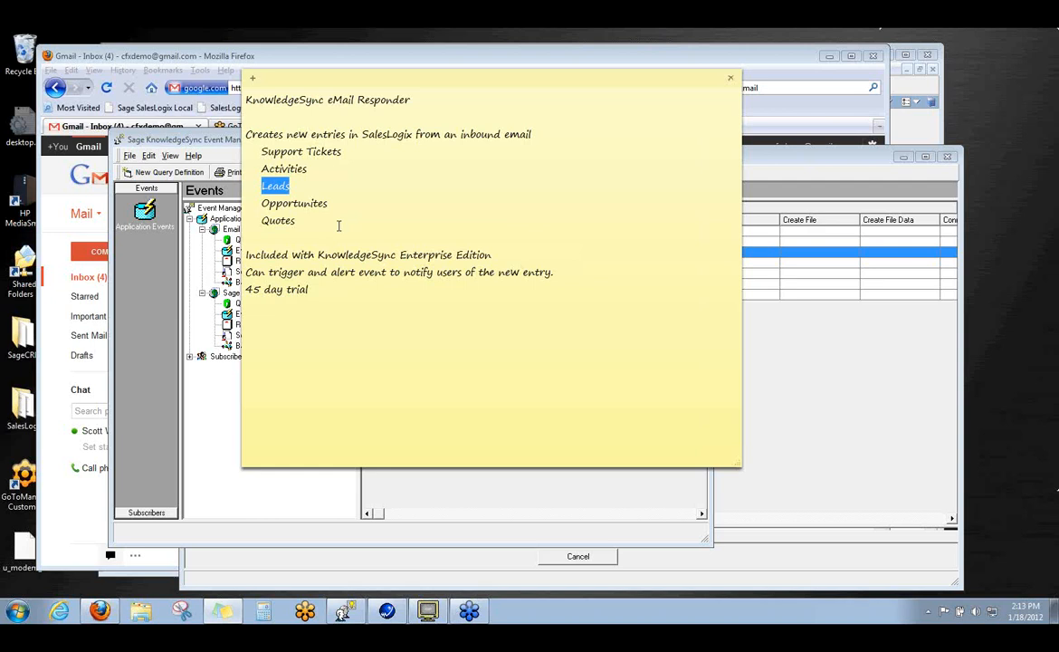
mouse_move(402, 264)
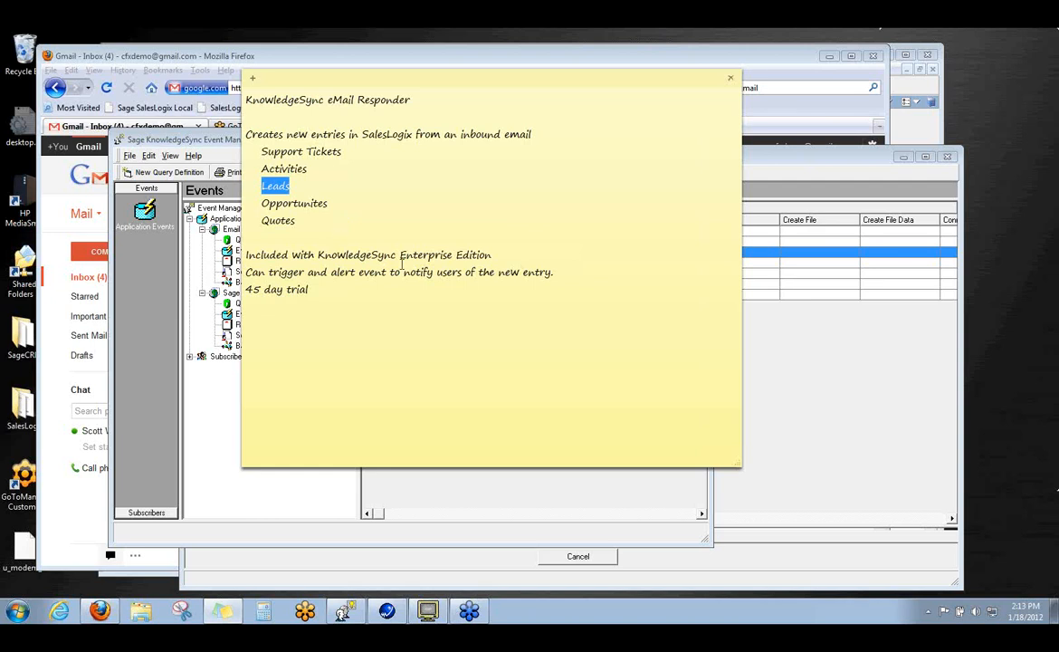
mouse_move(500, 259)
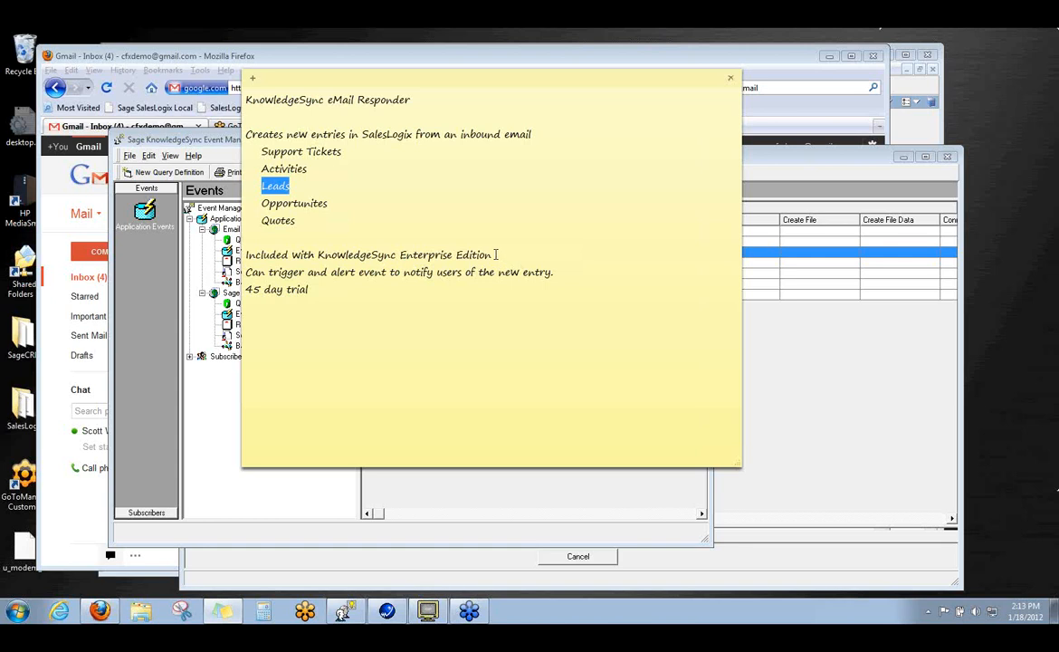
double_click(444, 254)
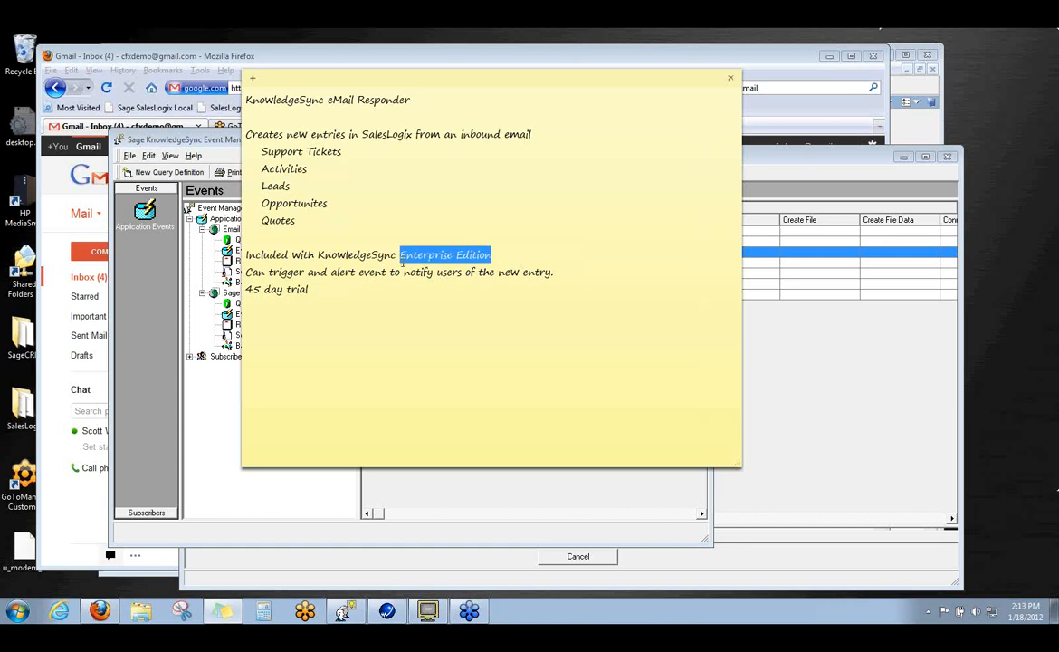
mouse_move(426, 304)
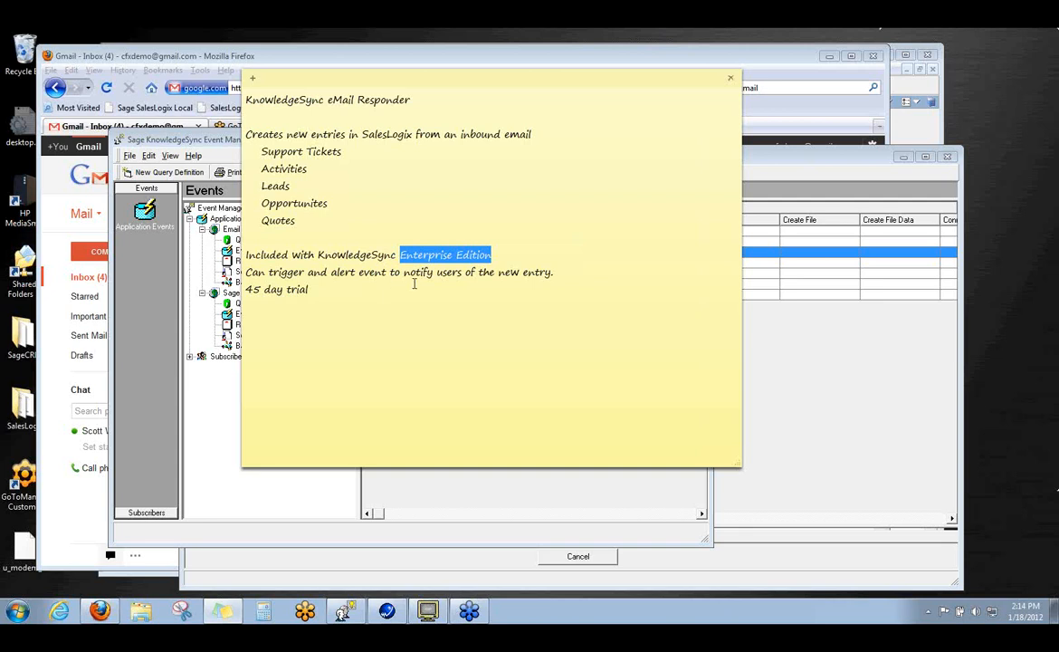
mouse_move(344, 297)
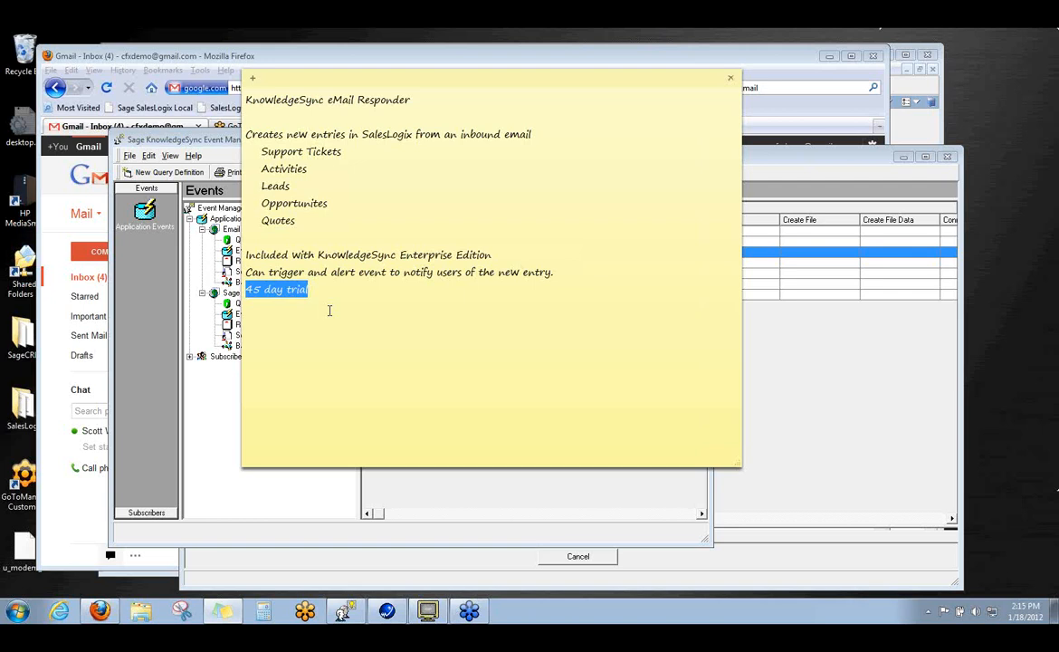
mouse_move(326, 493)
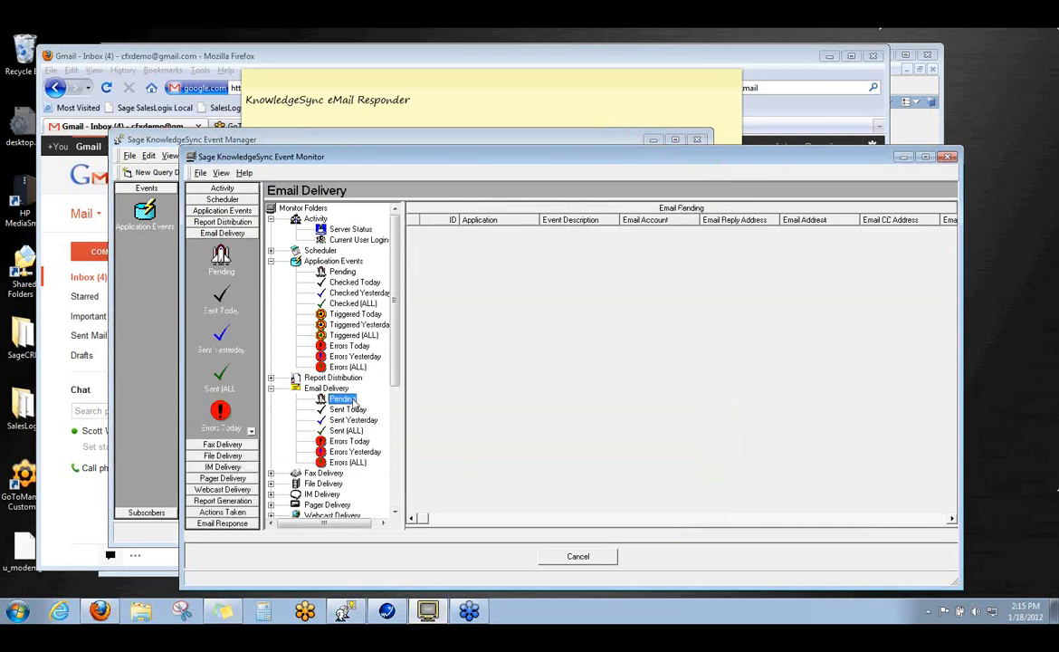
List the pending and Checked Today application events showing processed Email Response events.
left_click(347, 409)
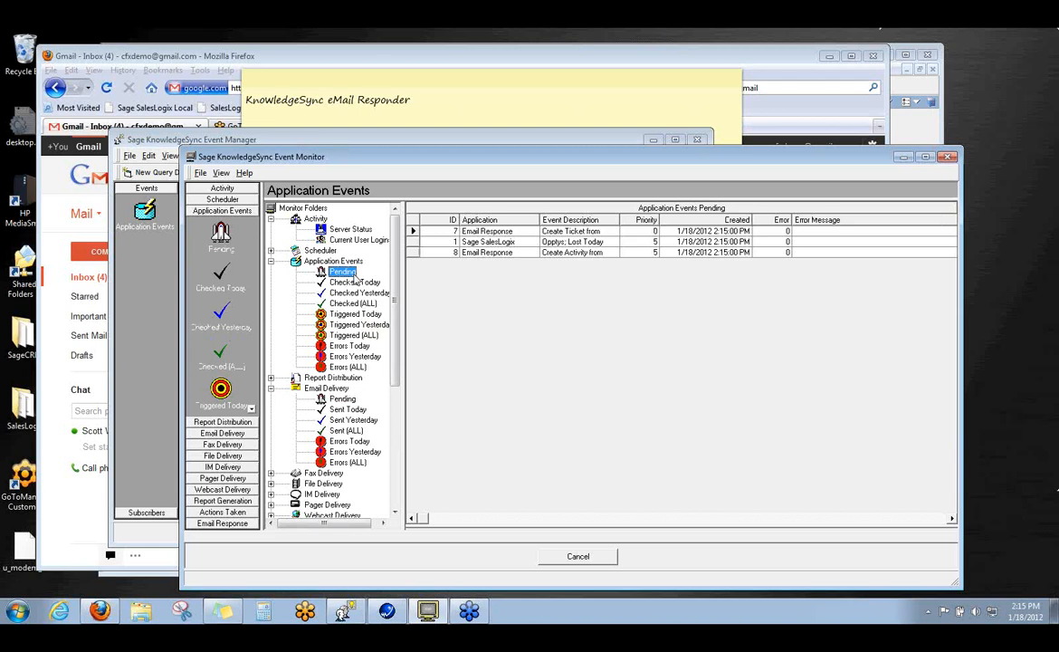
left_click(355, 283)
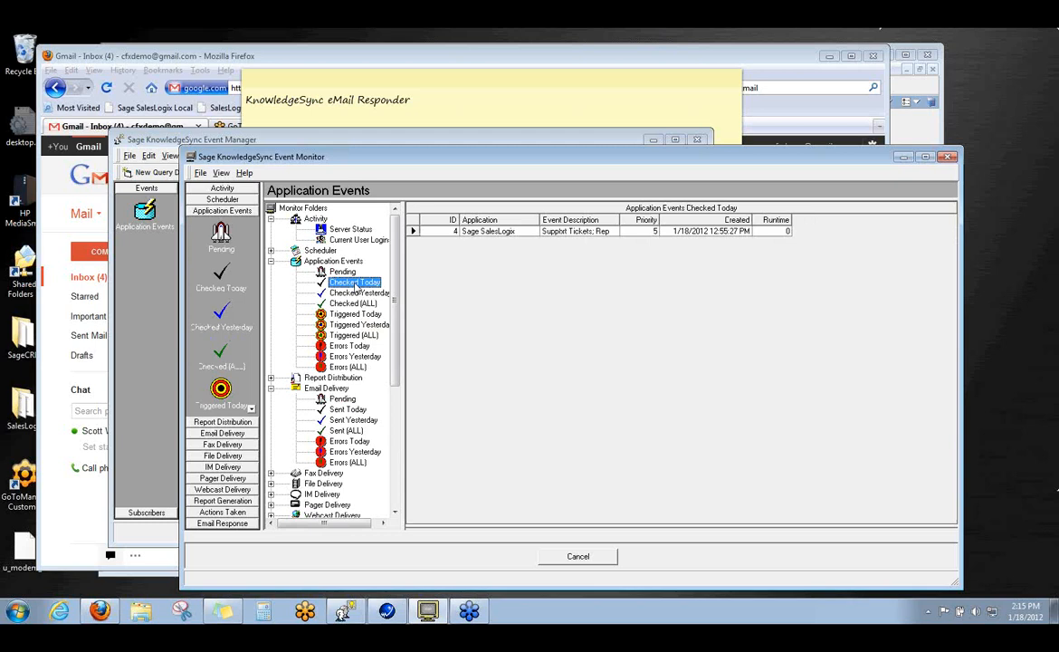
left_click(342, 272)
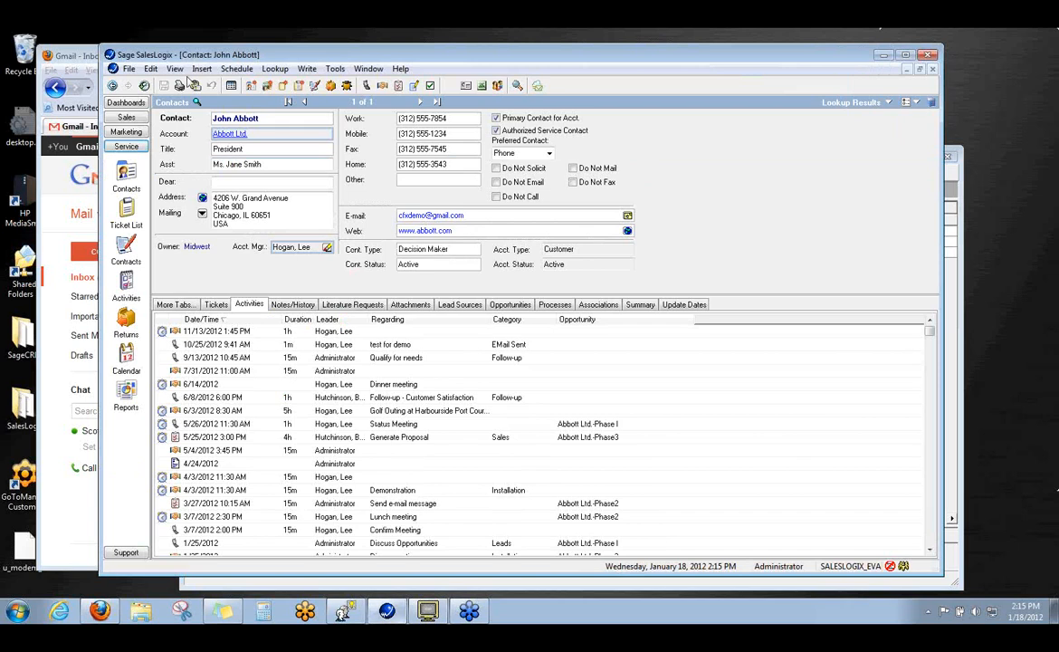
Refresh the contact and review the New Activity from Email in its Schedule Meeting dialog.
left_click(174, 69)
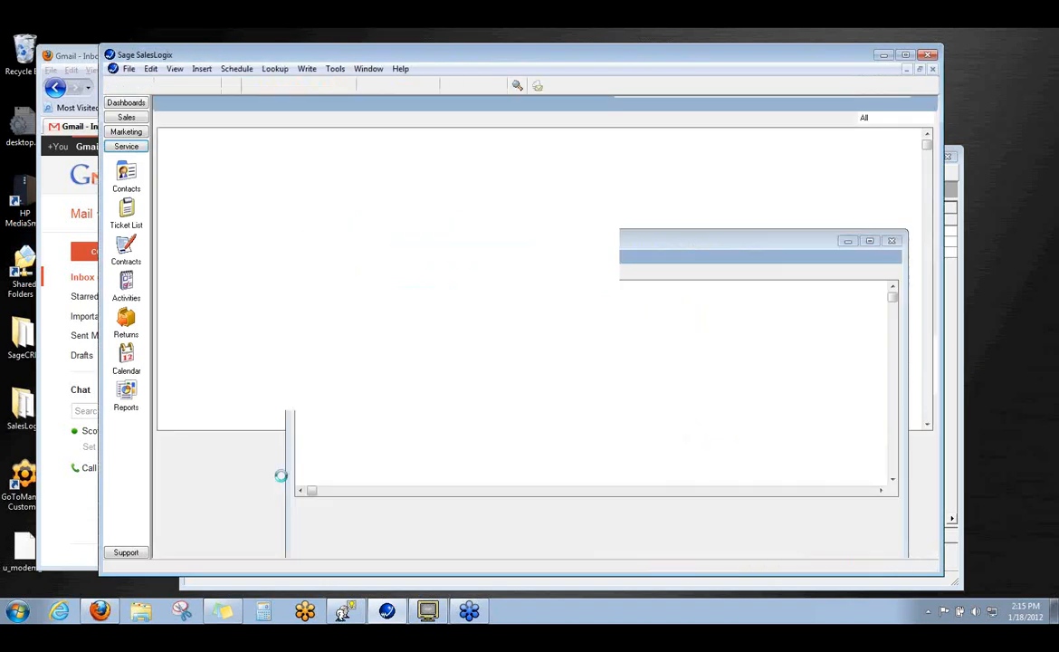
left_click(126, 214)
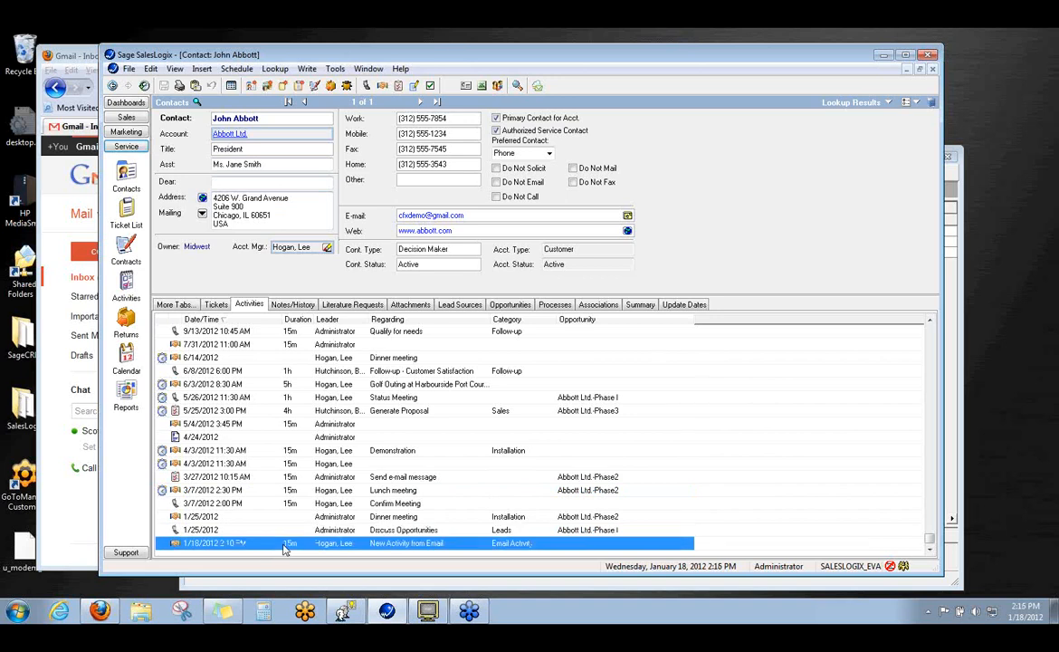
double_click(214, 543)
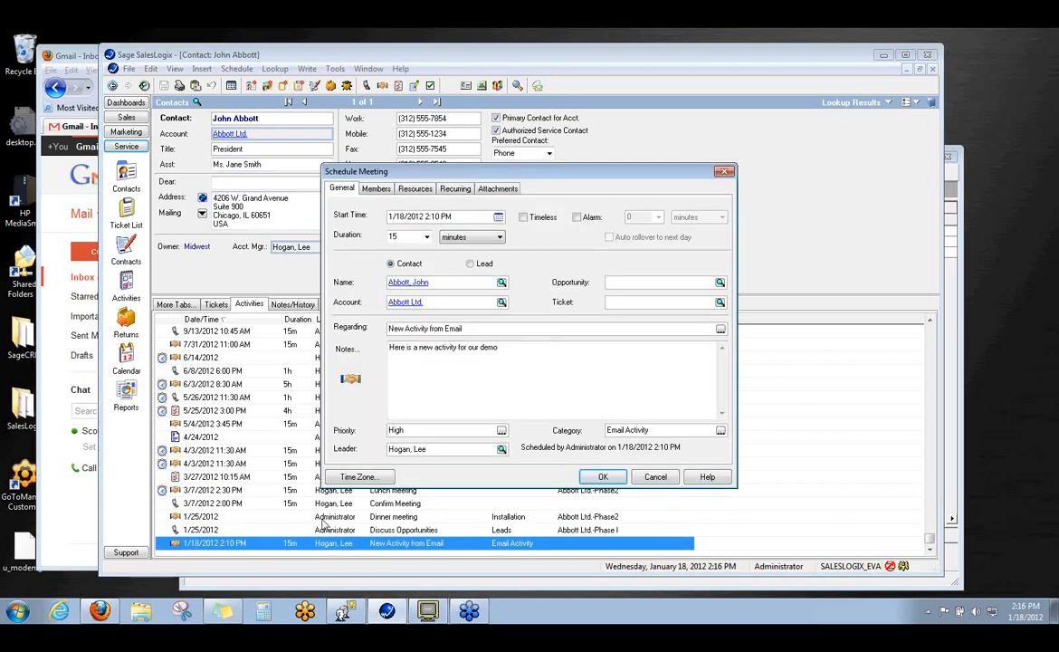
left_click(444, 327)
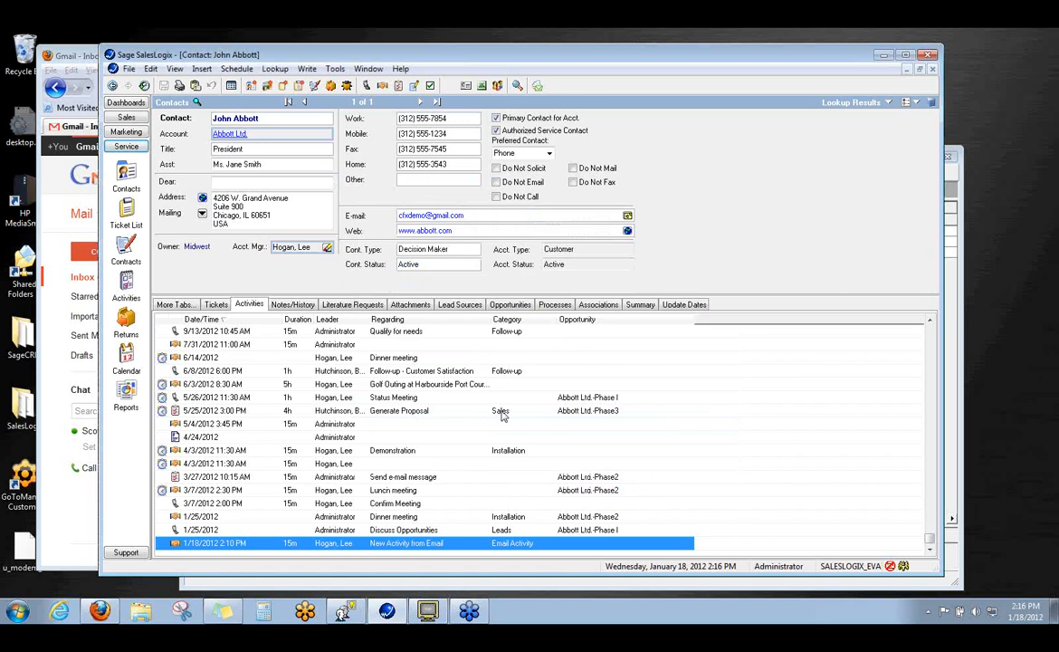
Show the contact's tickets and select the new DEMO ticket.
left_click(217, 305)
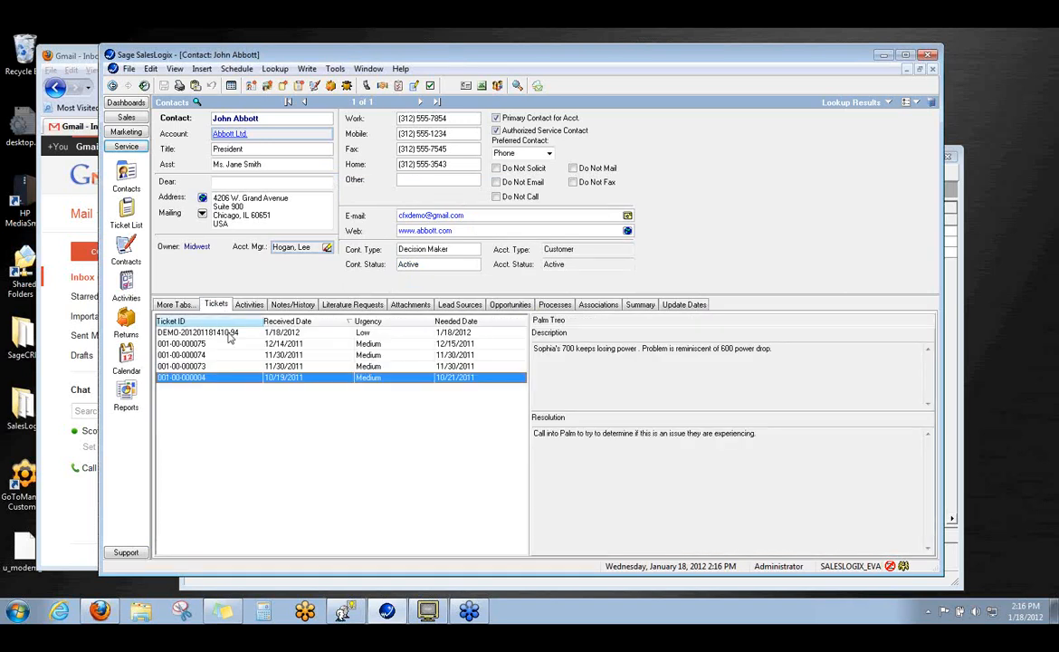
left_click(209, 333)
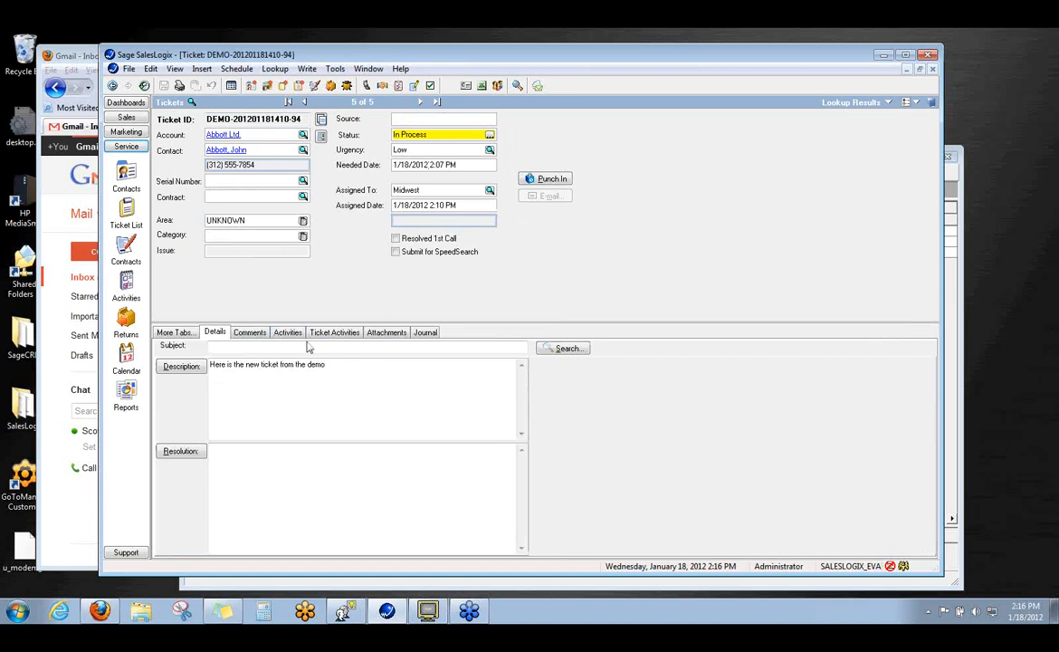
Open the DEMO ticket In Process reading 'Here is the new ticket from the demo'.
left_click(271, 375)
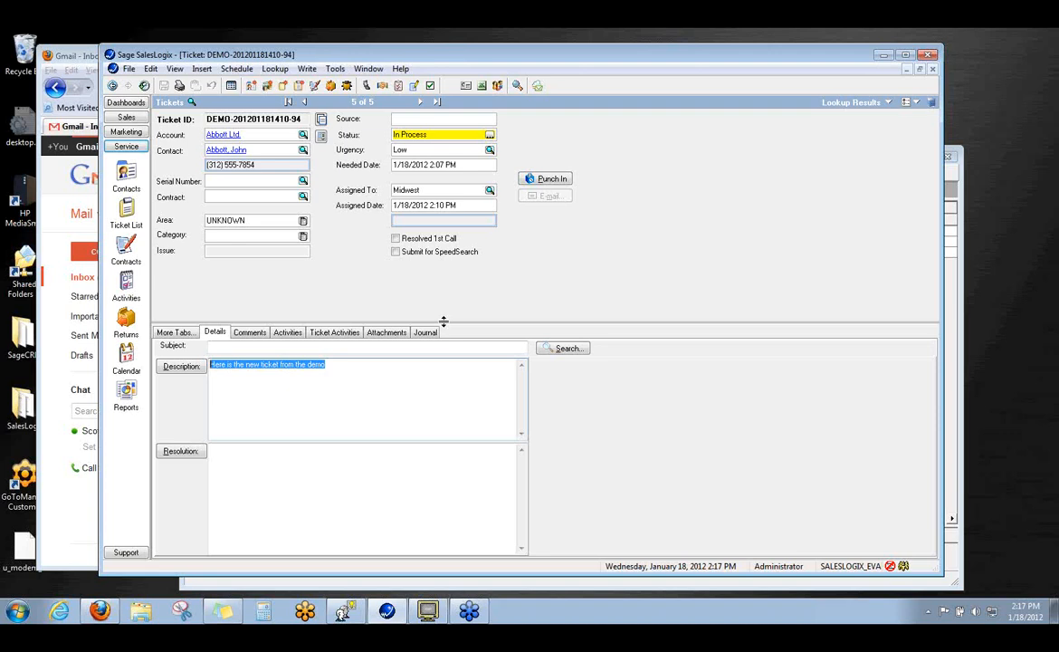
mouse_move(225, 607)
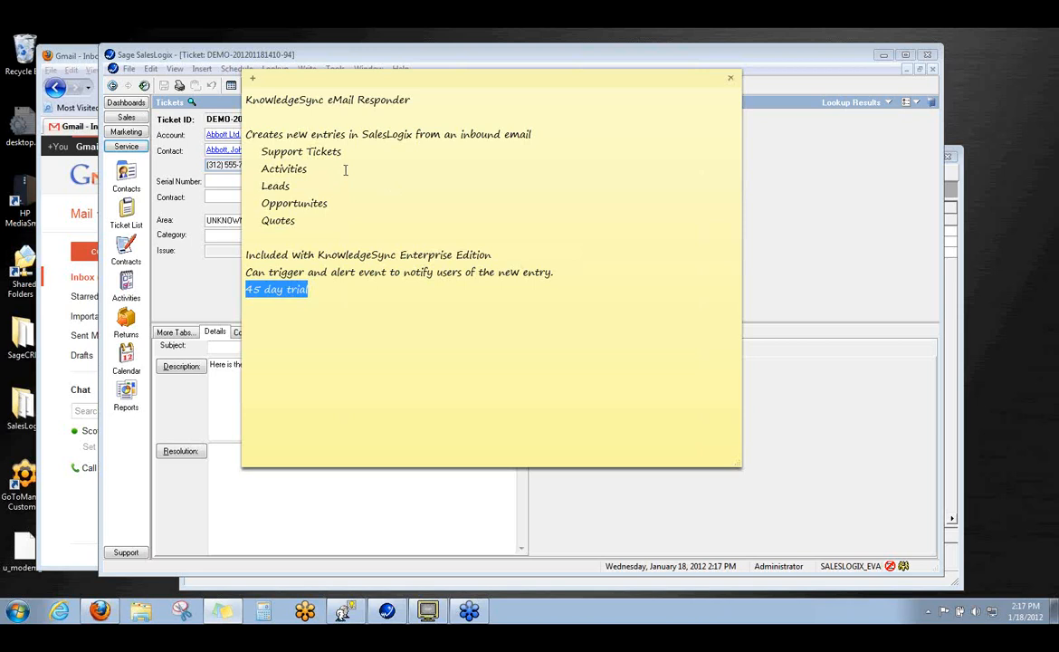
mouse_move(337, 203)
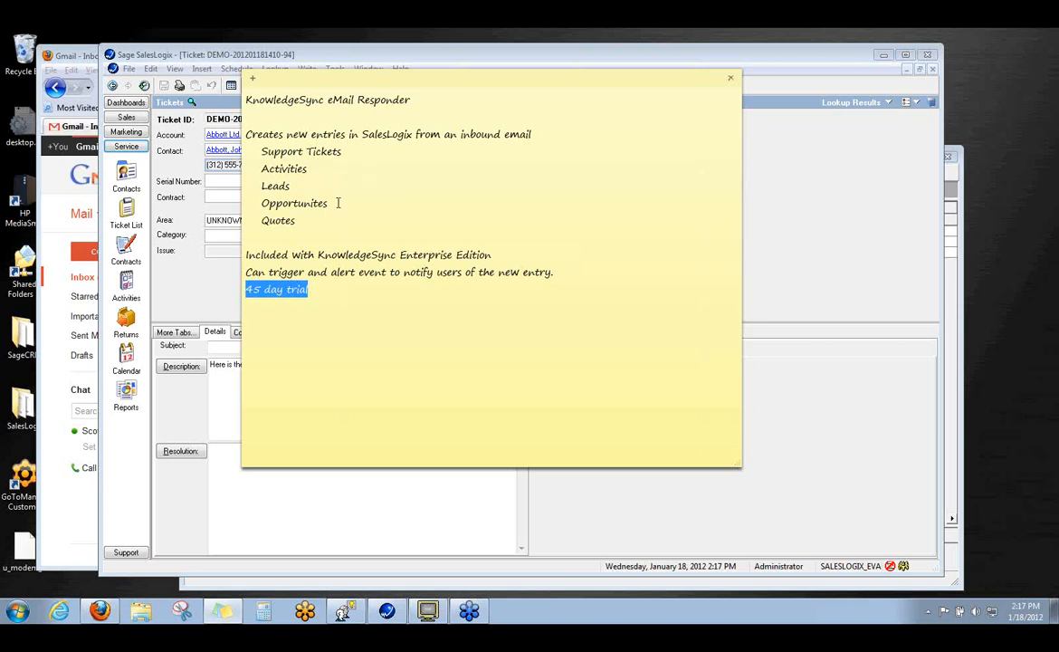